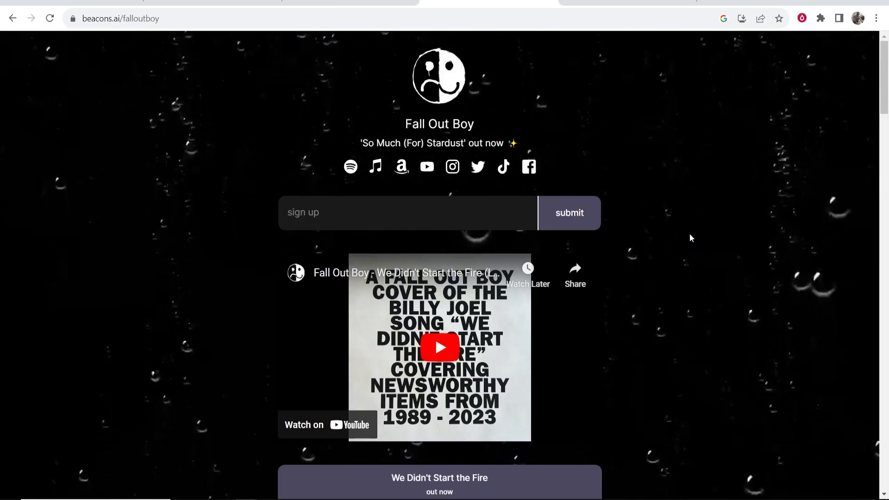
# Browse the Beacons.ai homepage, showing and then closing the Beacons apps list
pyautogui.scroll(-3)
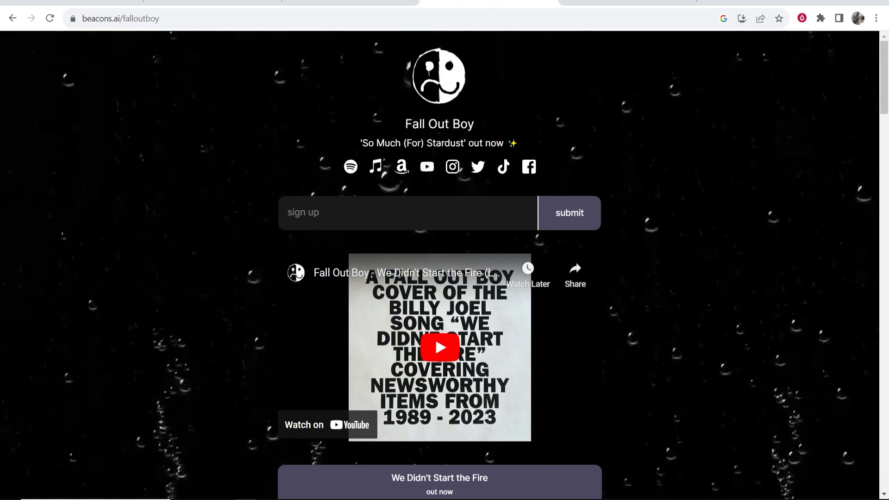
pyautogui.click(119, 18)
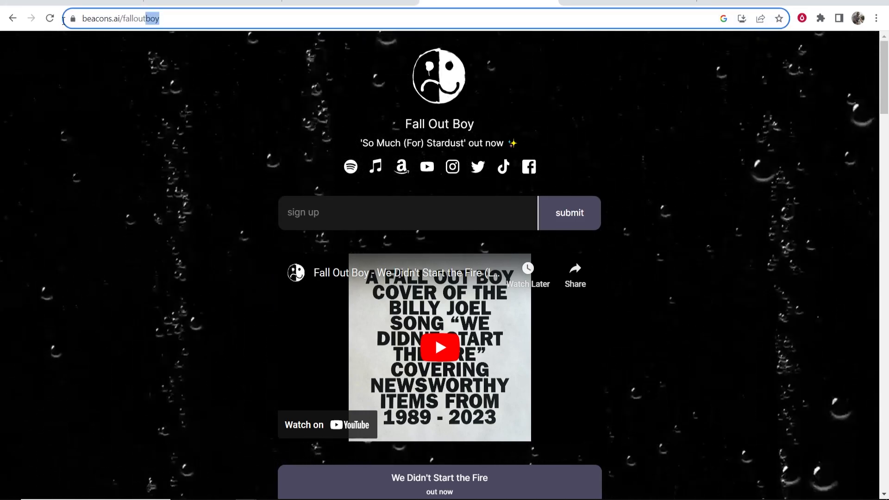
pyautogui.scroll(-3)
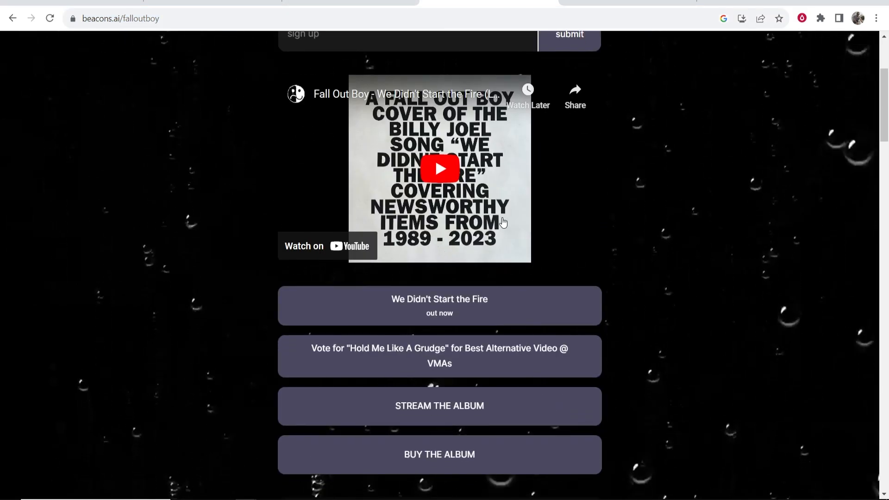
pyautogui.scroll(-3)
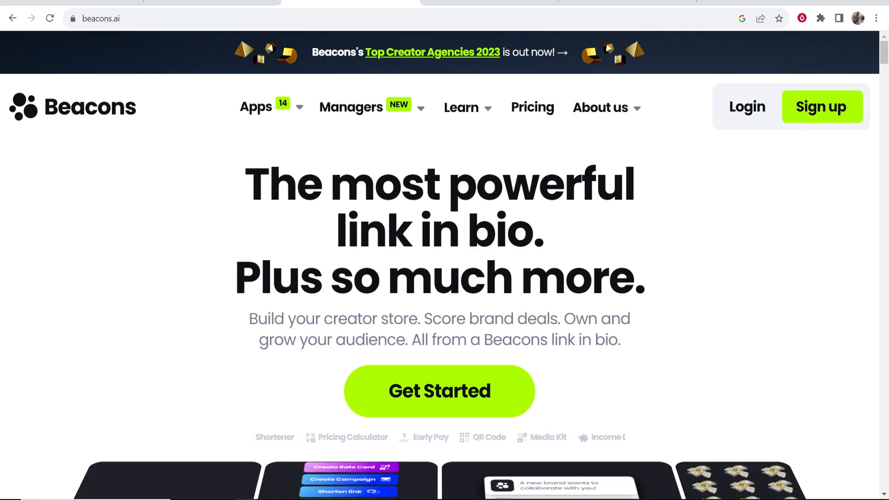
pyautogui.click(255, 106)
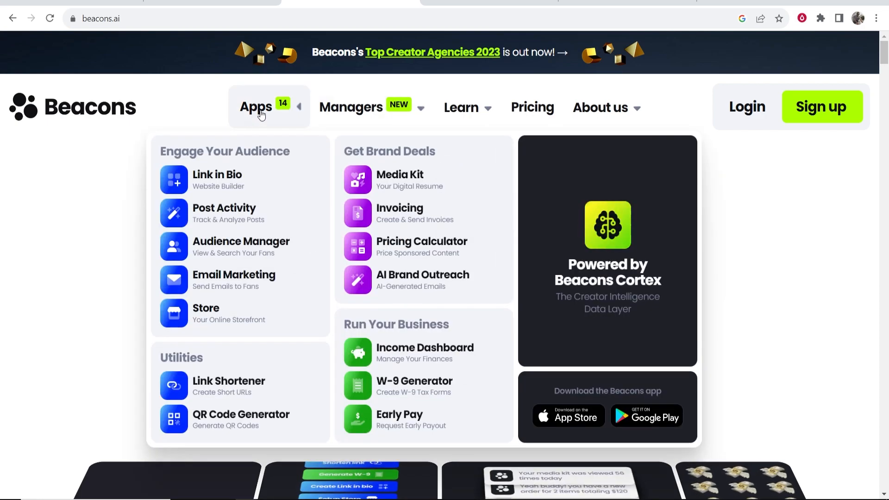
pyautogui.moveTo(239, 266)
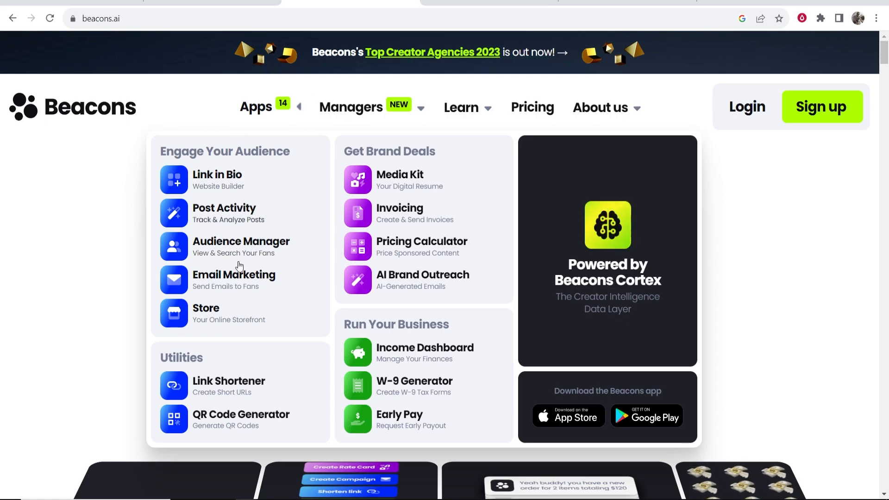
pyautogui.moveTo(218, 175)
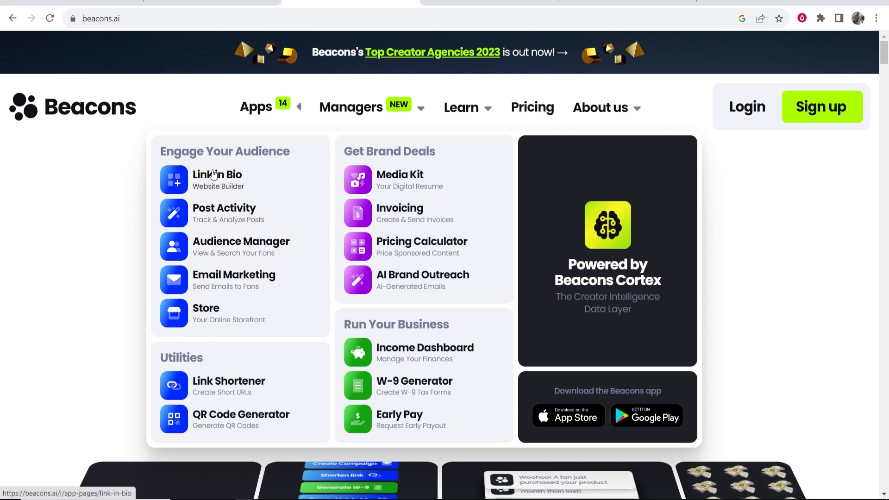
pyautogui.moveTo(109, 190)
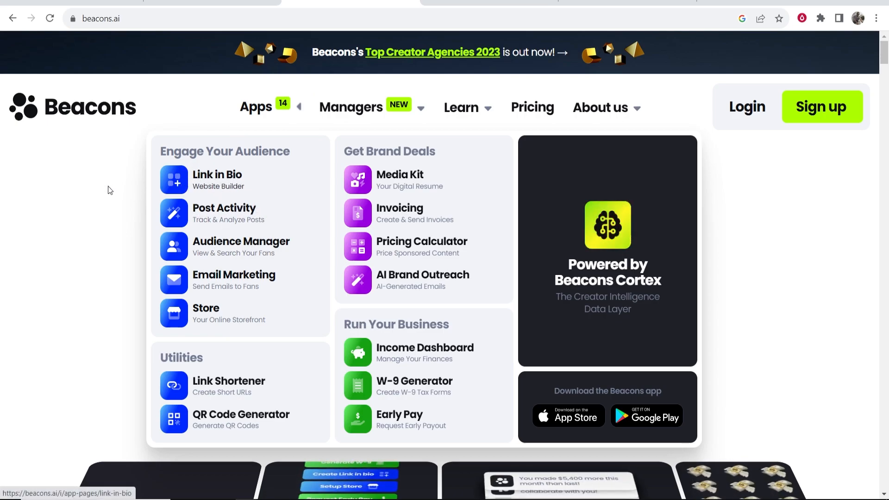
pyautogui.click(255, 107)
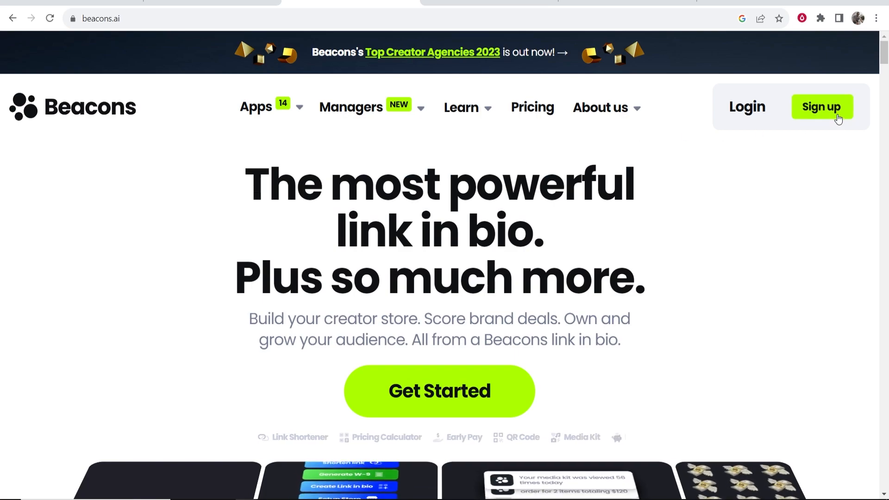
# Claim a suggested link-in-bio username and create the free Beacons account
pyautogui.click(822, 107)
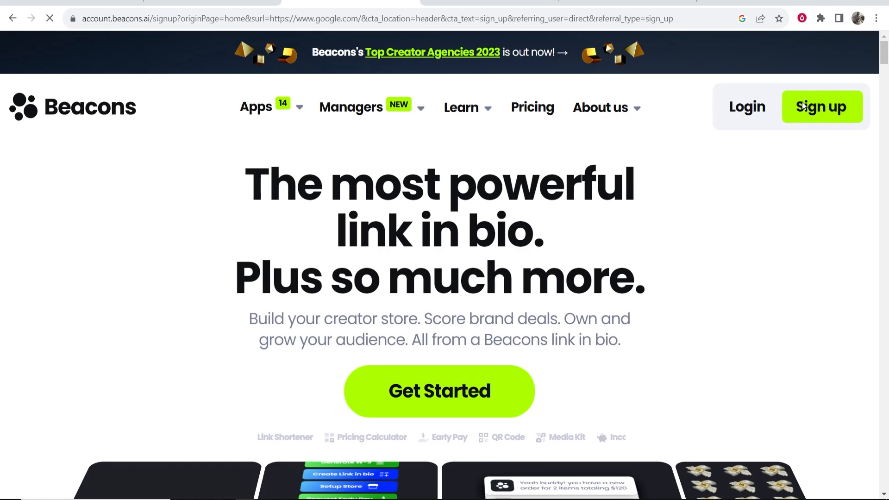
pyautogui.click(821, 107)
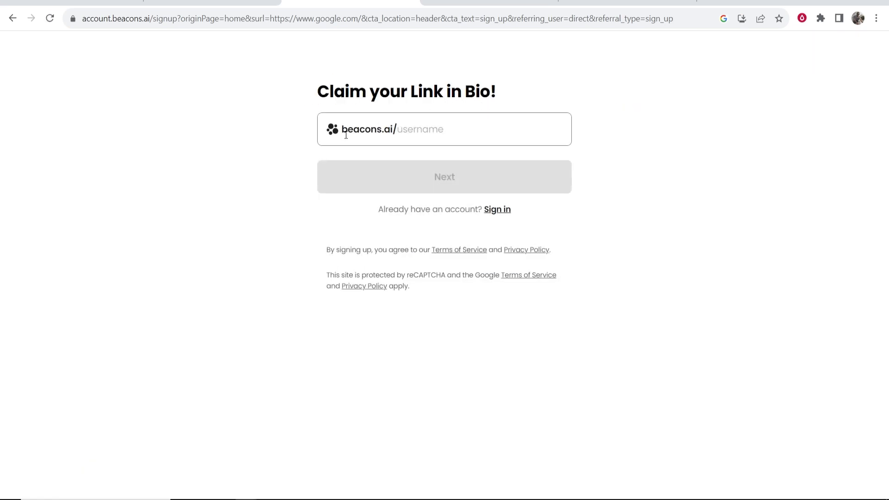
pyautogui.click(444, 129)
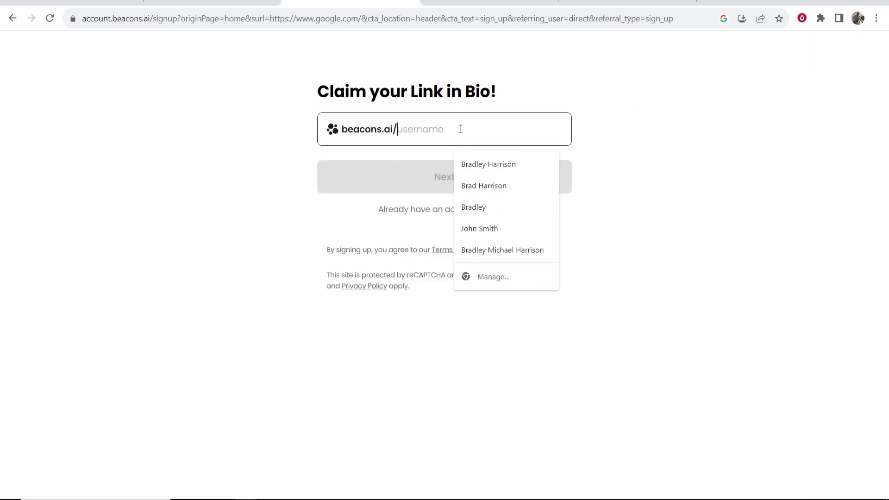
pyautogui.click(488, 164)
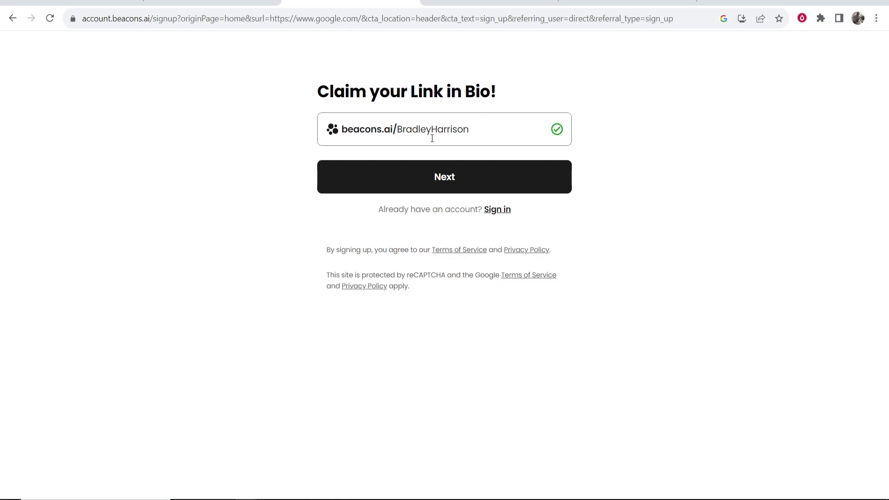
pyautogui.click(444, 176)
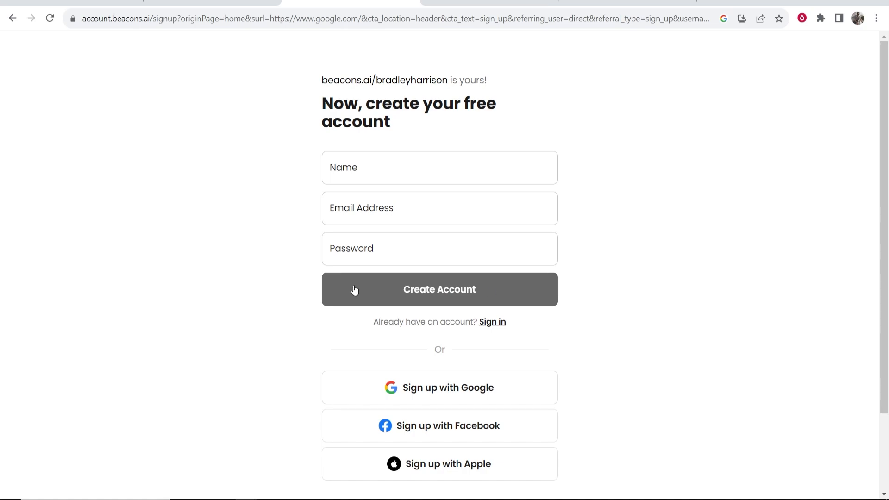
pyautogui.click(439, 289)
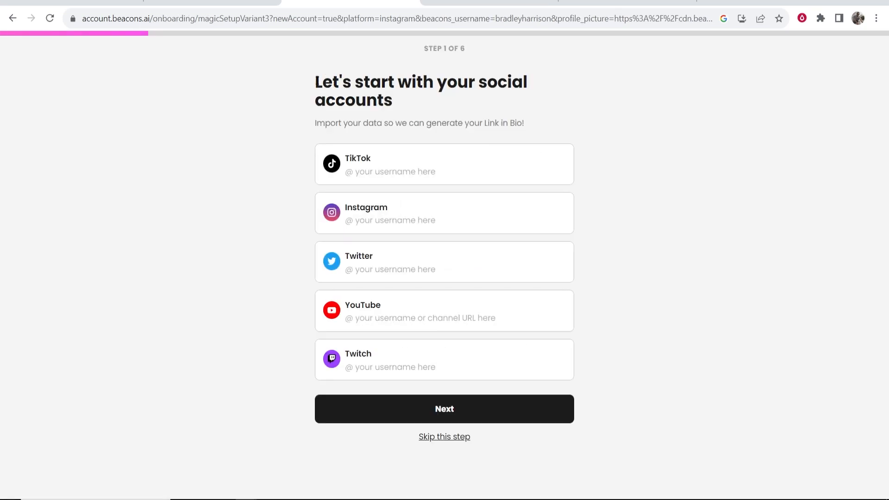
# Enter social usernames 'bradleybrxd' and 'itsbrad', then continue past the import step
pyautogui.click(444, 213)
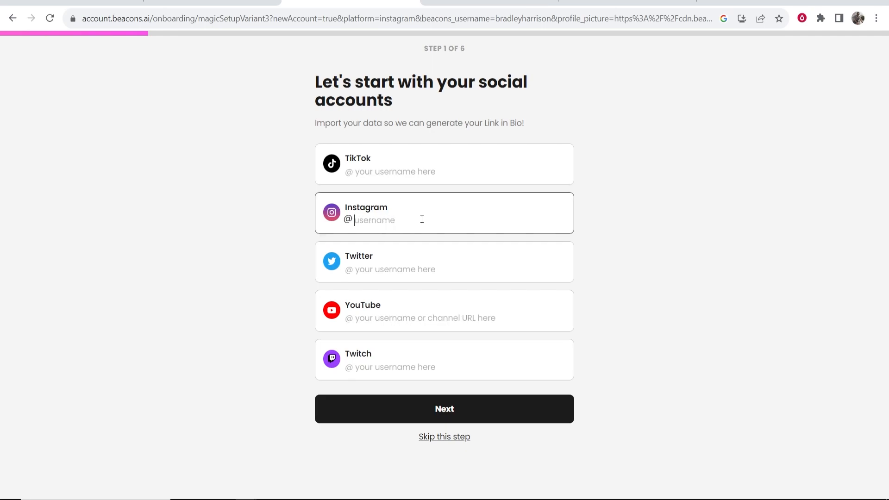
pyautogui.write('bradleybrxd')
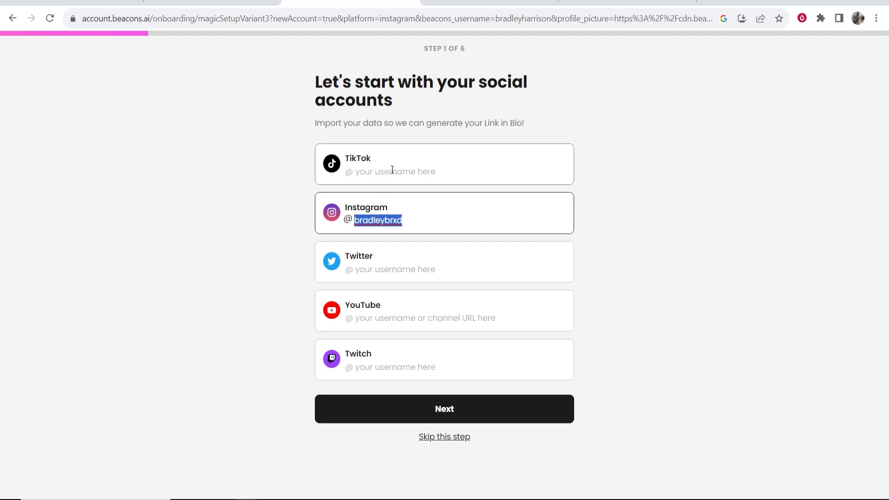
pyautogui.write('itsbradharrison')
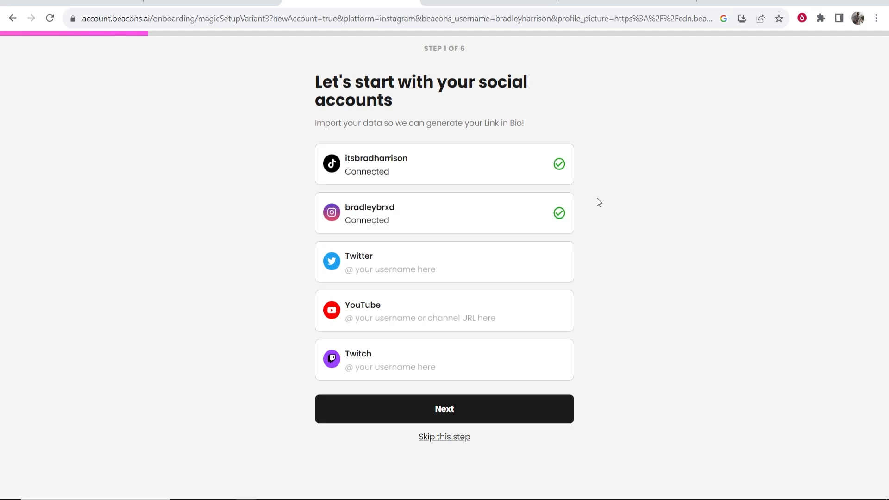
pyautogui.click(444, 408)
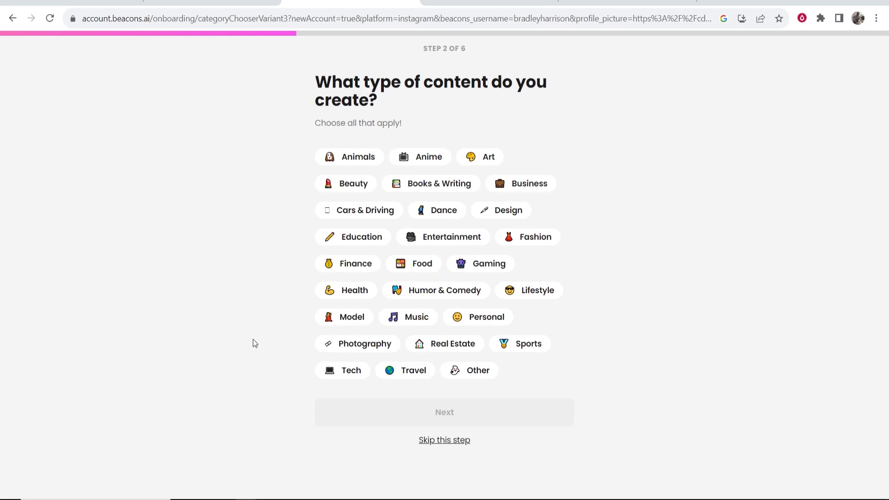
pyautogui.moveTo(500, 233)
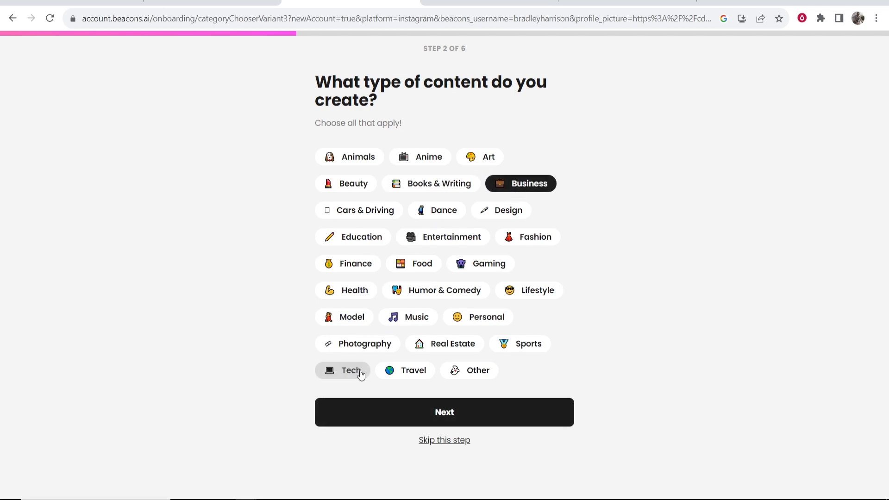
# Add Tech to the selected content categories
pyautogui.click(444, 412)
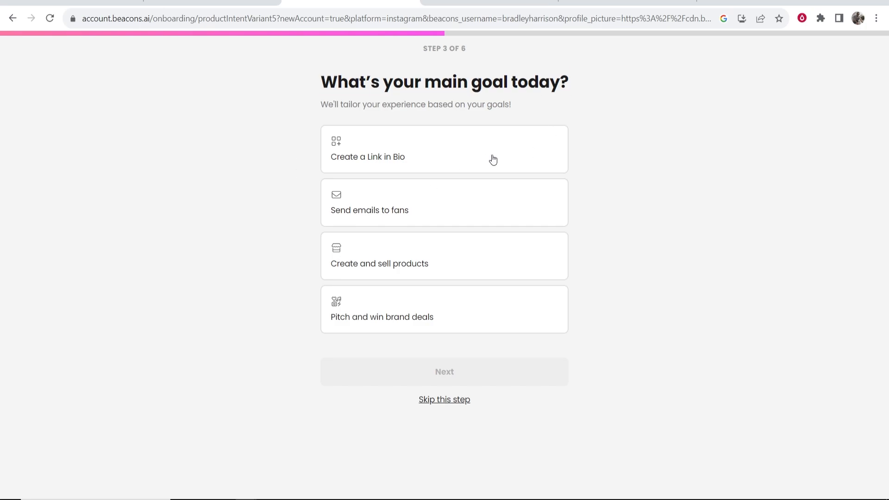
pyautogui.moveTo(408, 155)
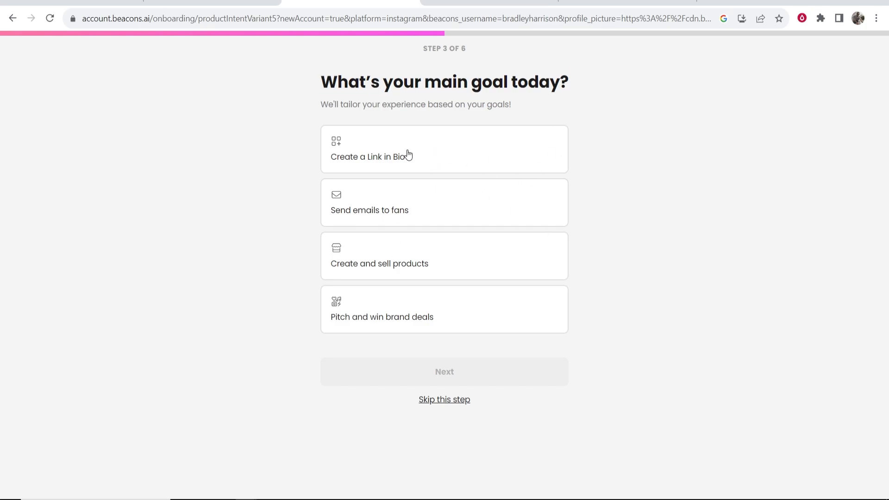
pyautogui.moveTo(406, 169)
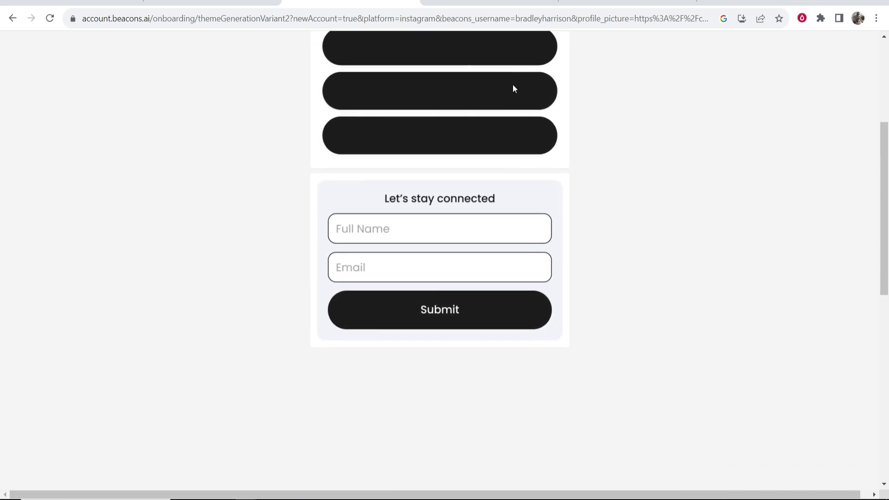
# Pick the black theme colour swatch and continue to the custom domain step
pyautogui.scroll(-3)
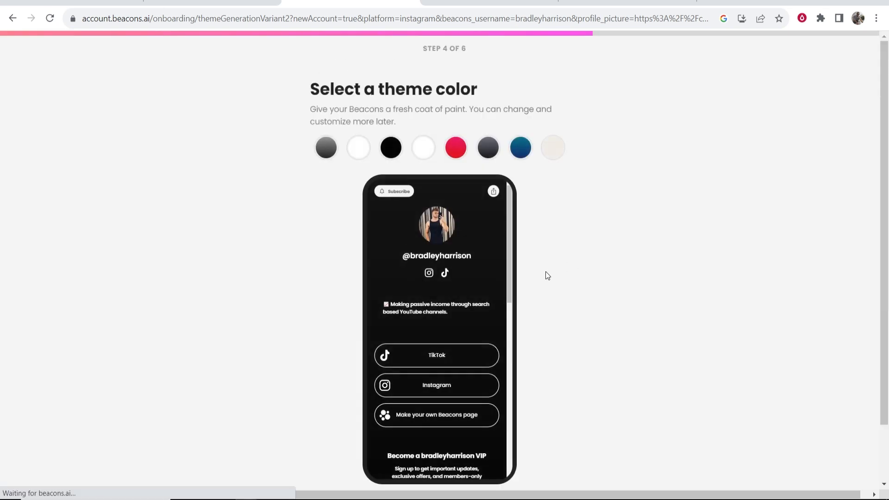
pyautogui.click(390, 147)
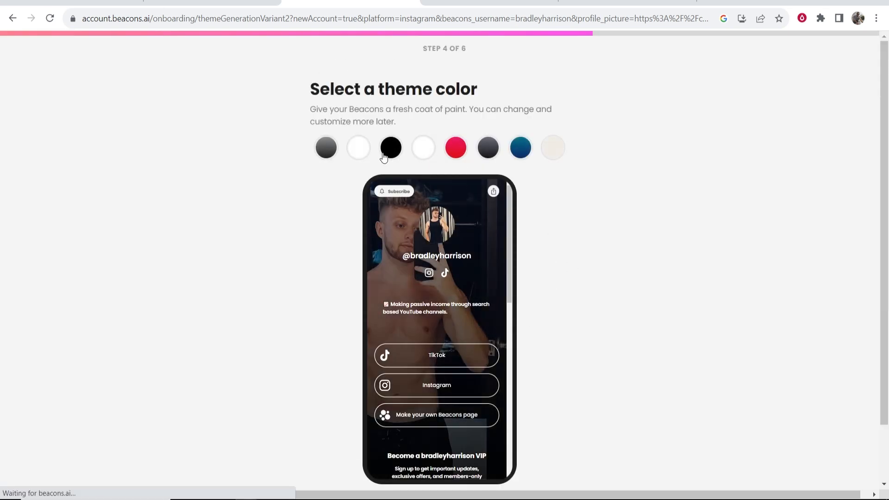
pyautogui.scroll(-3)
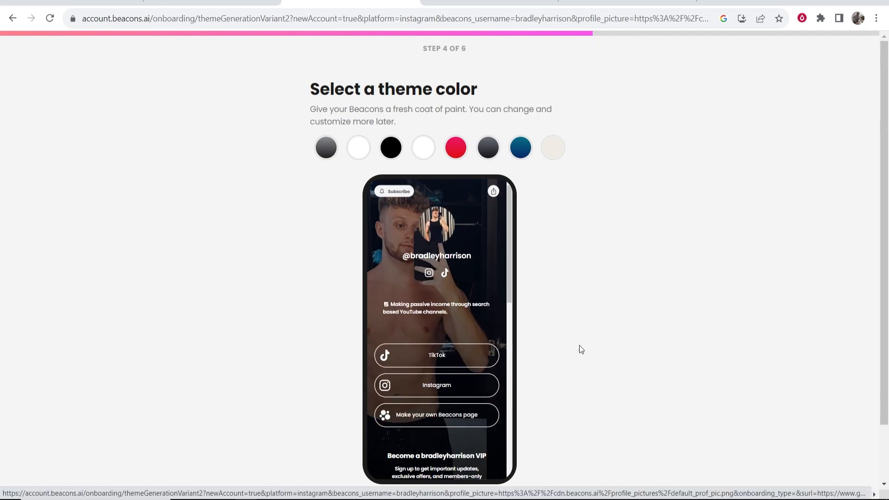
pyautogui.moveTo(374, 124)
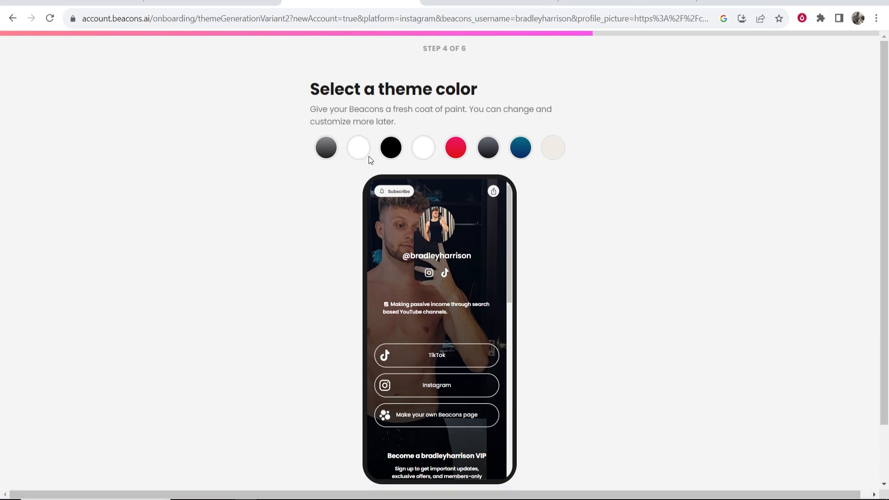
pyautogui.click(390, 148)
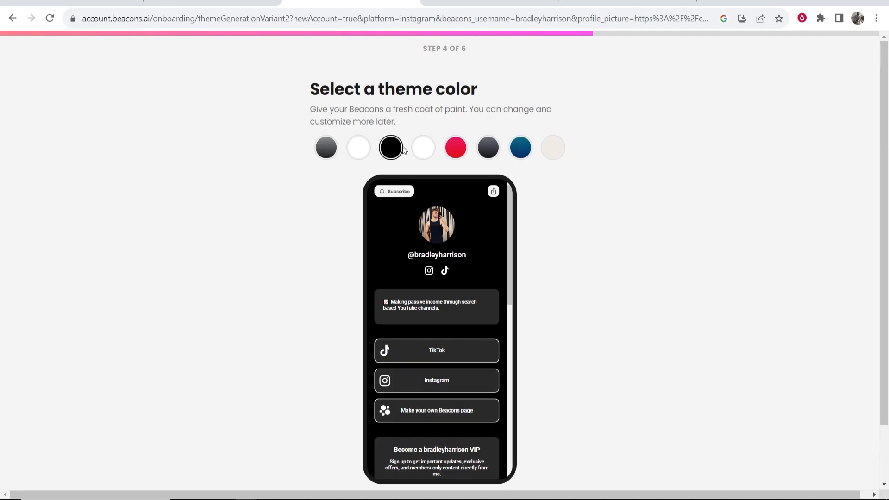
pyautogui.scroll(-3)
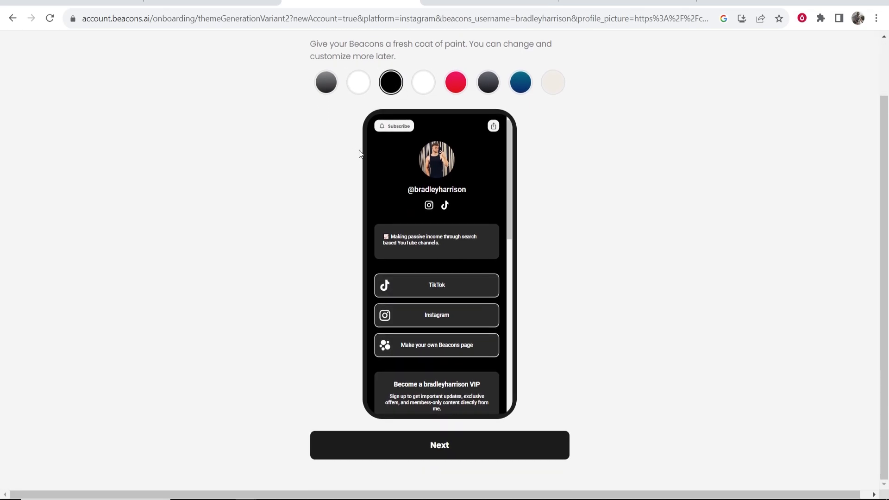
pyautogui.click(439, 445)
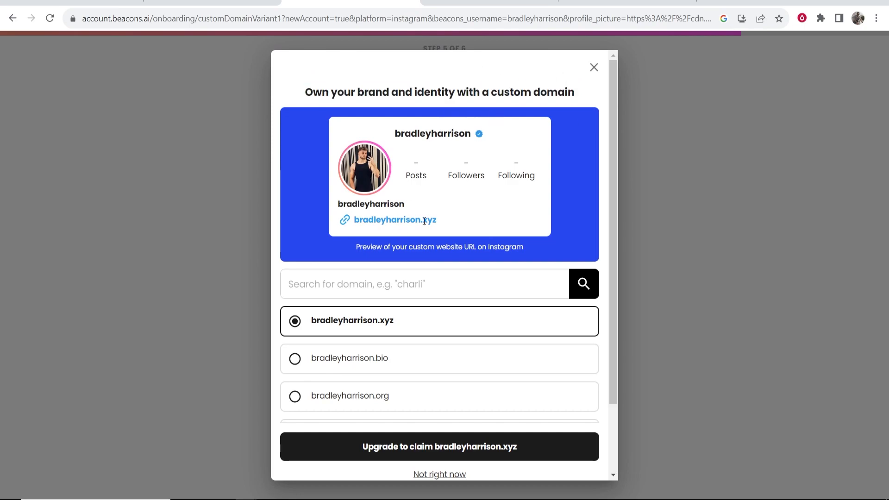
pyautogui.moveTo(348, 220)
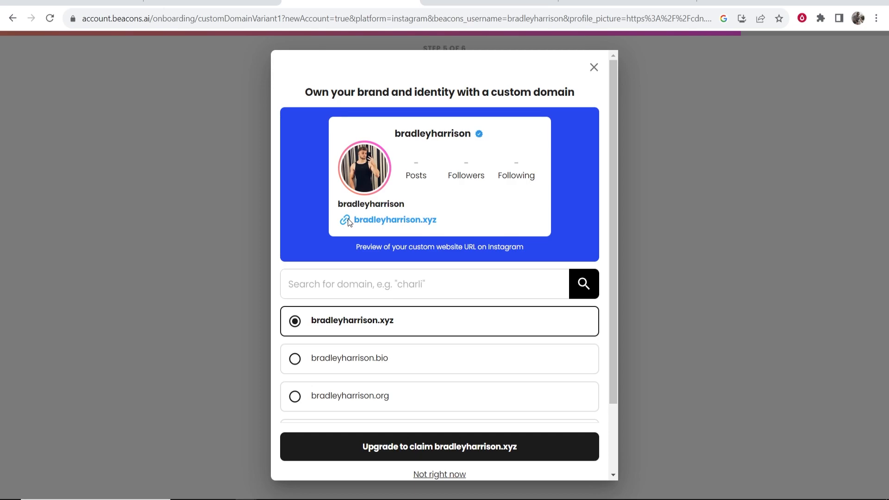
# Scroll the upgrade offer and decline it with 'Not right now'
pyautogui.scroll(-3)
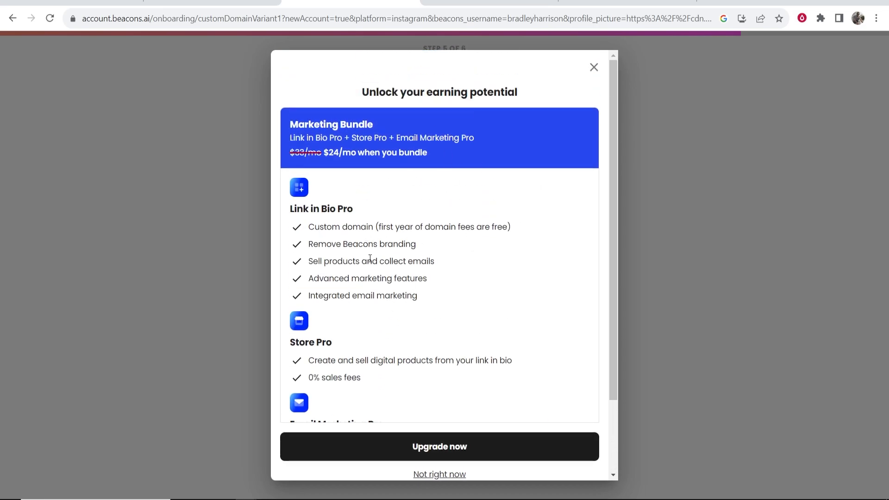
pyautogui.scroll(-3)
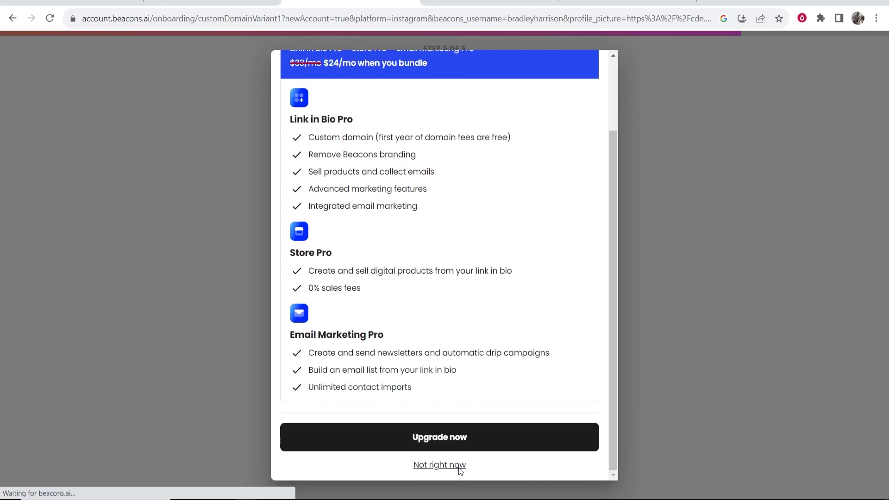
pyautogui.click(440, 464)
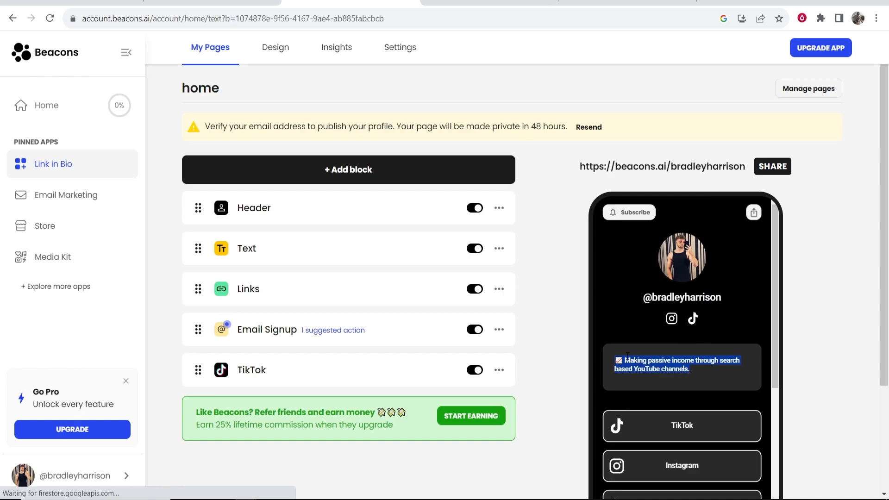
# Edit the bio to read 'search-based YouTube channels', center it, and save
pyautogui.click(246, 248)
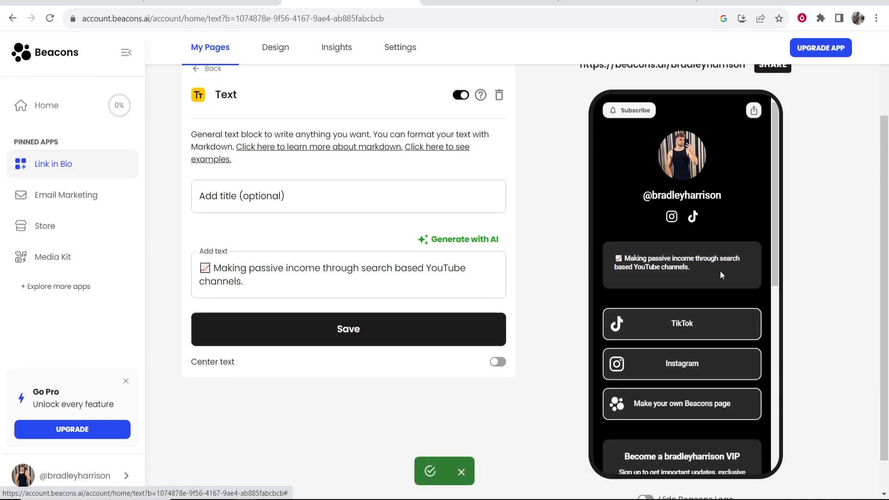
pyautogui.click(224, 274)
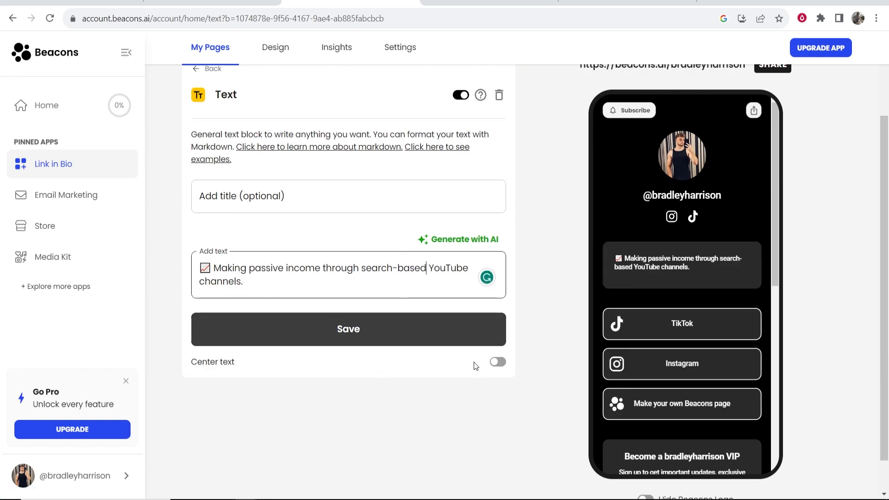
pyautogui.click(497, 361)
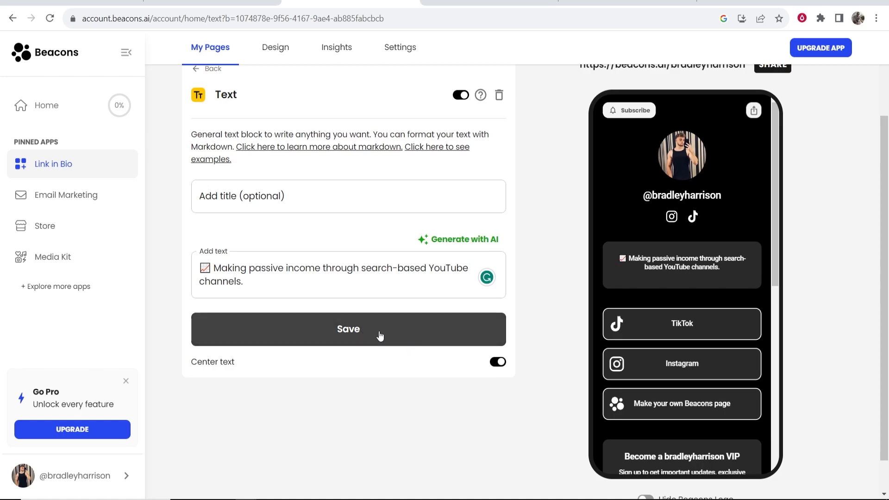
pyautogui.click(348, 329)
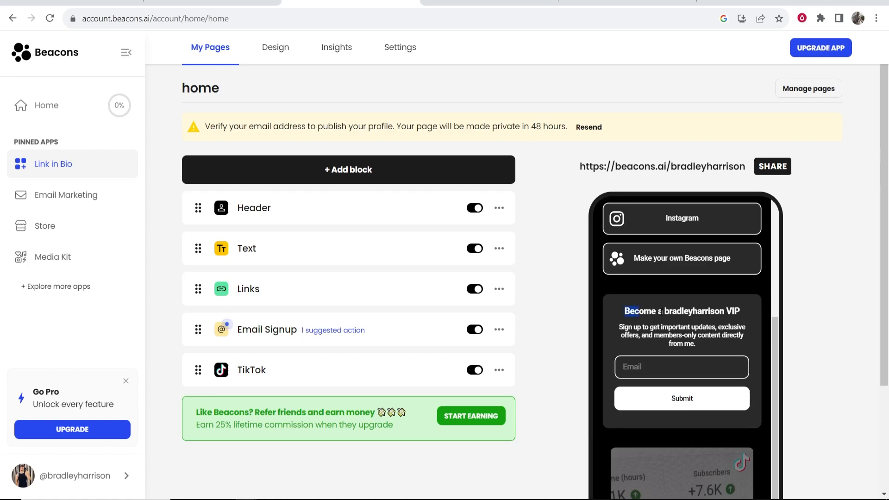
# Open the Email Signup block, trash it, and confirm Delete
pyautogui.click(267, 329)
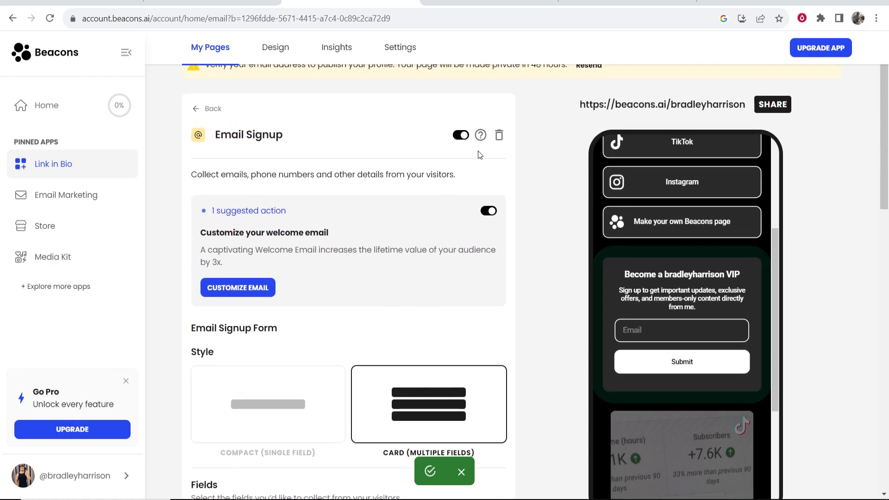
pyautogui.click(498, 134)
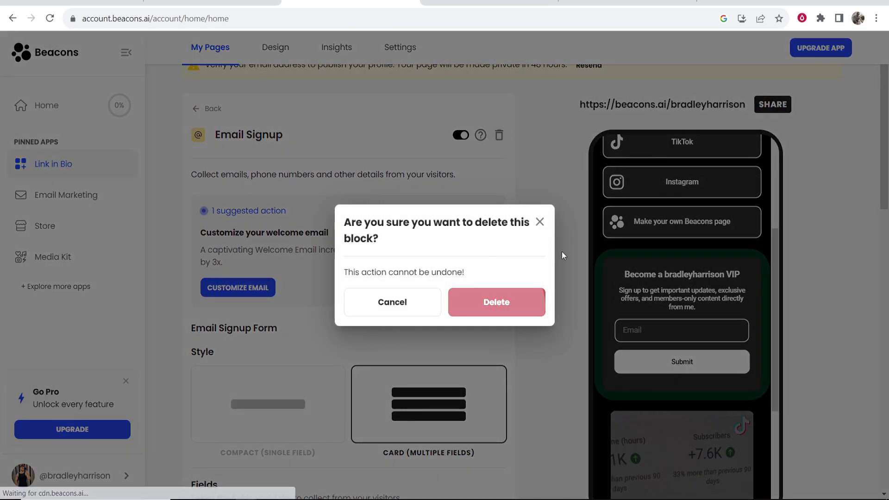
pyautogui.click(495, 302)
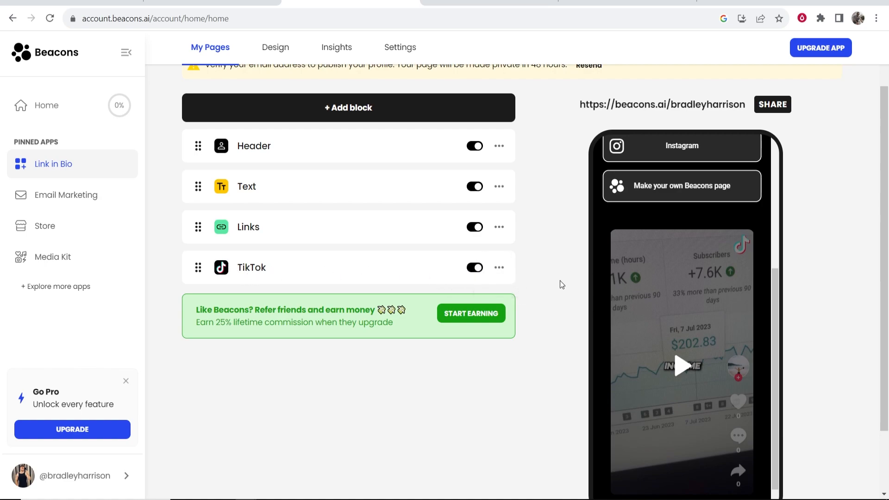
pyautogui.click(499, 267)
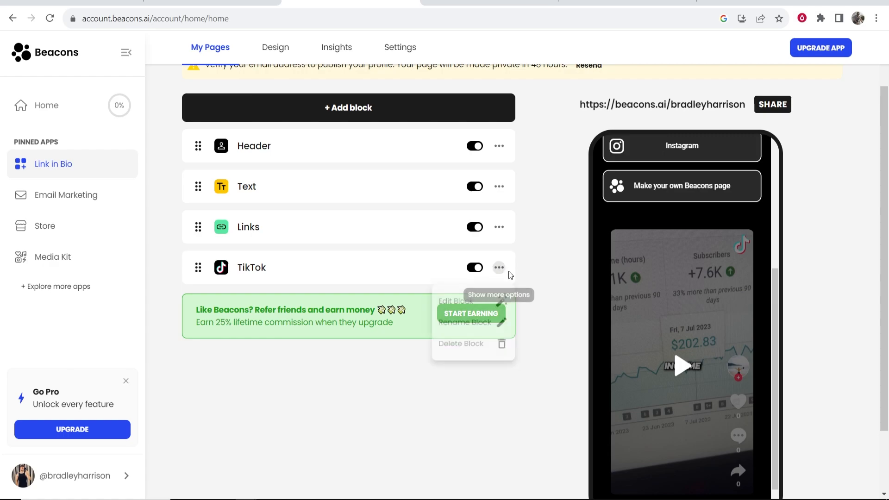
pyautogui.click(453, 300)
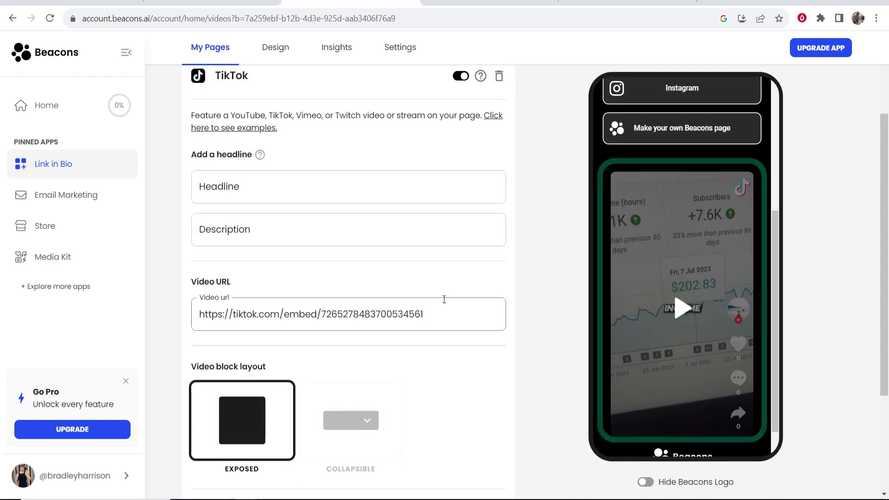
pyautogui.tripleClick(311, 314)
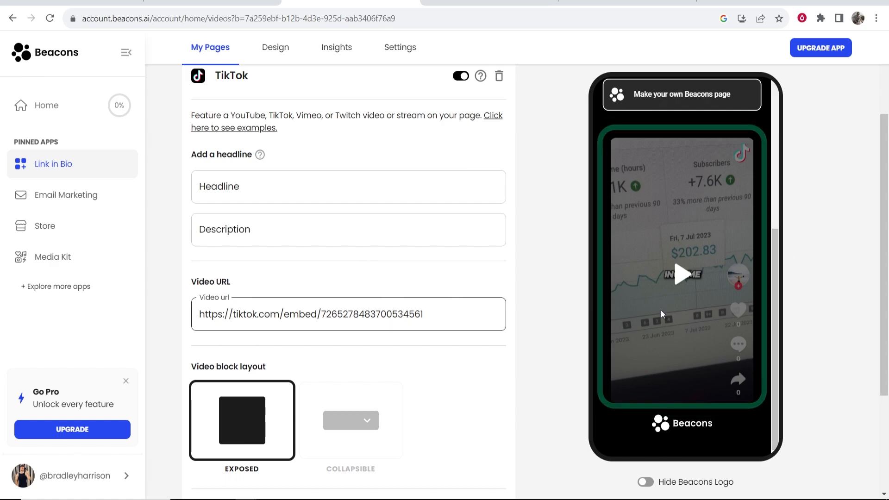
pyautogui.scroll(-3)
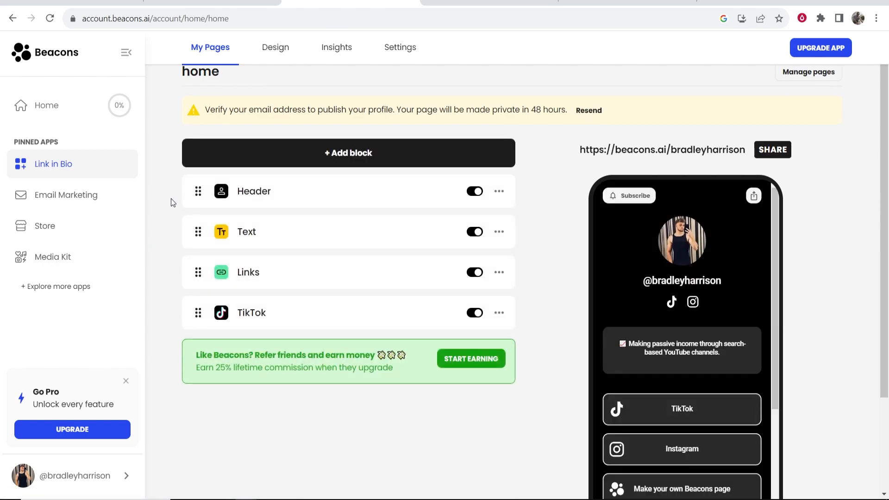
# Open the Header block settings and scroll through its bio and format options
pyautogui.click(255, 191)
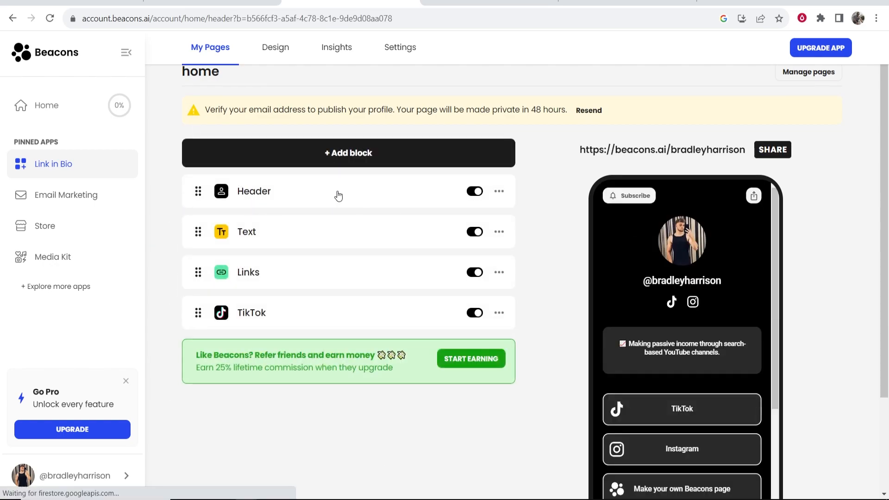
pyautogui.click(254, 192)
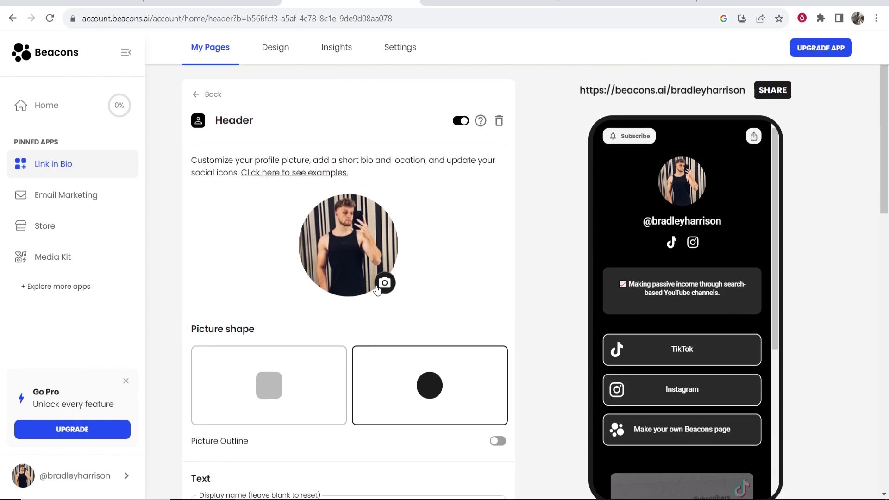
pyautogui.click(385, 282)
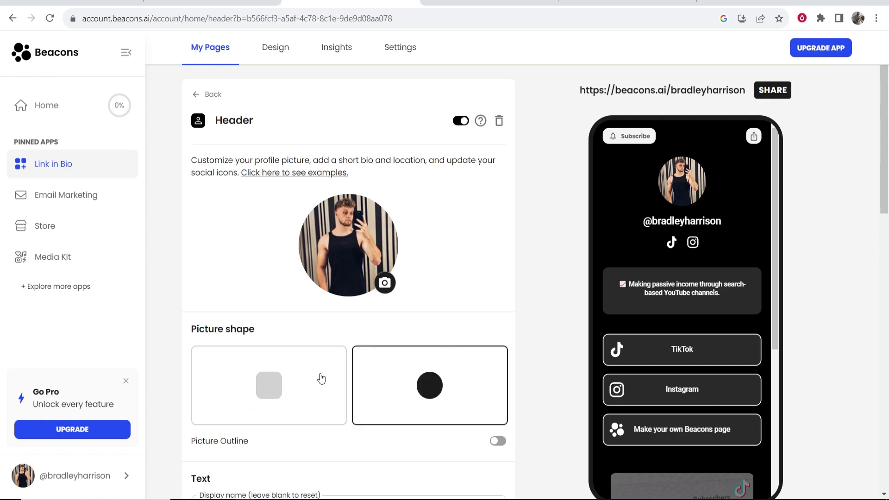
pyautogui.scroll(-3)
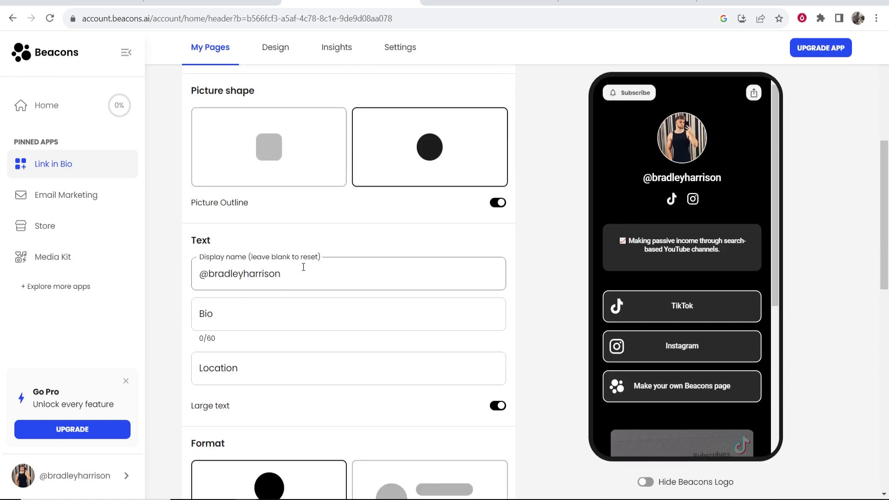
pyautogui.click(348, 313)
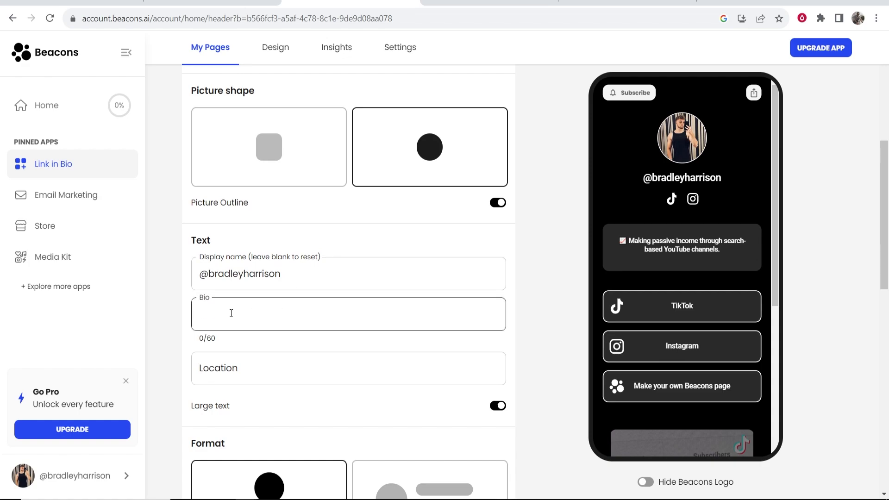
pyautogui.scroll(-3)
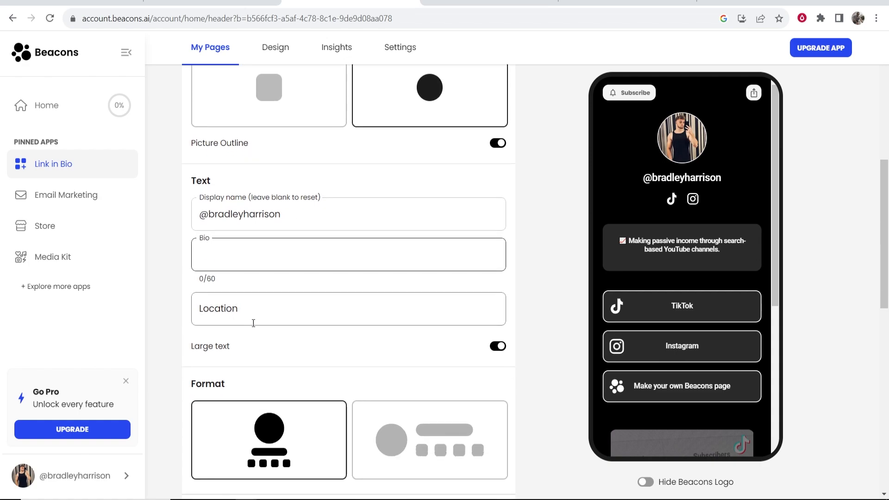
pyautogui.scroll(-3)
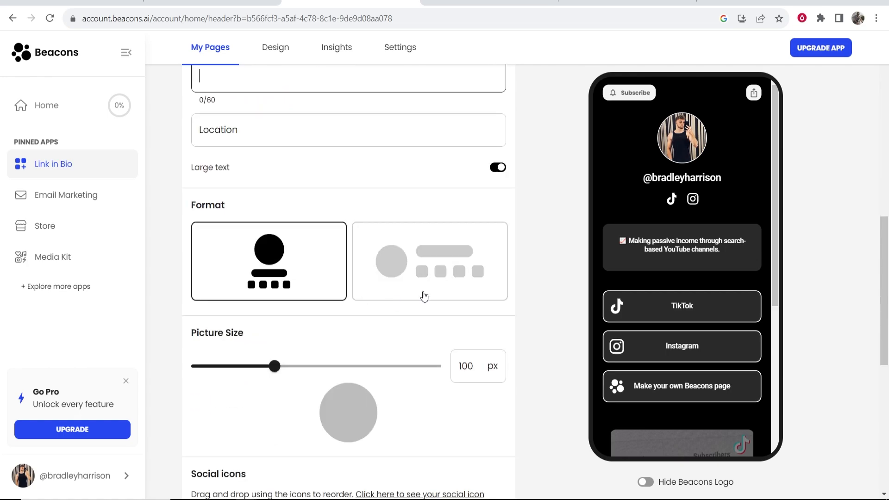
# Choose the side-by-side header format and size the profile picture to 73 px
pyautogui.click(429, 261)
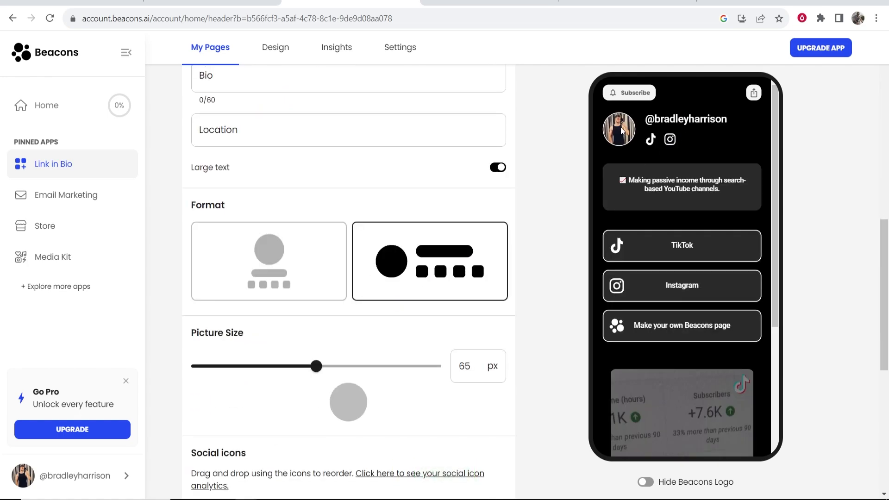
pyautogui.moveTo(343, 346)
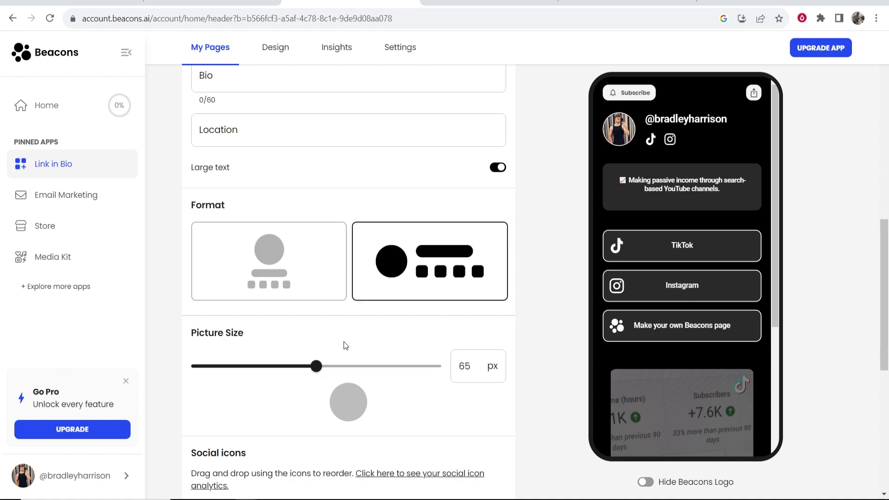
pyautogui.moveTo(315, 366); pyautogui.dragTo(290, 366)
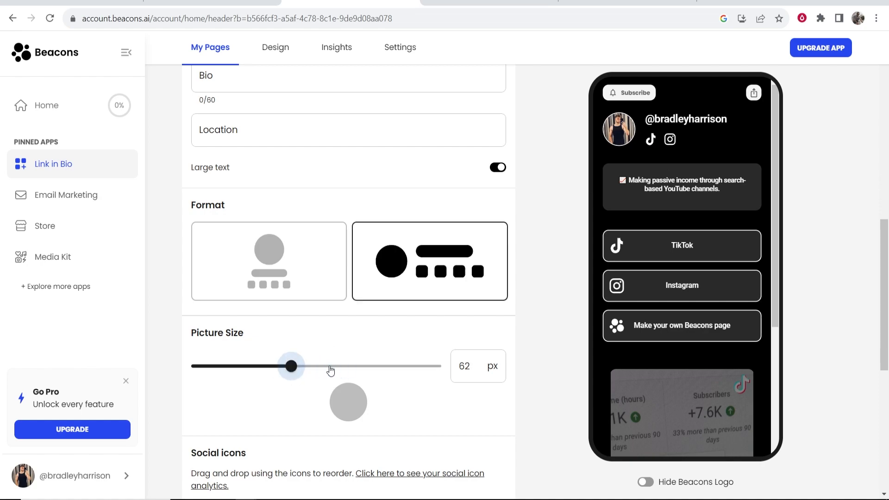
pyautogui.moveTo(291, 366); pyautogui.dragTo(384, 366)
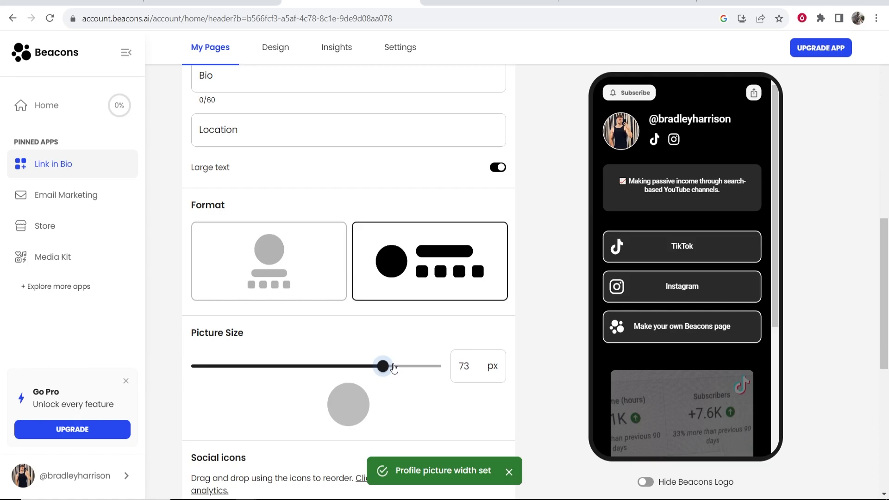
pyautogui.scroll(-3)
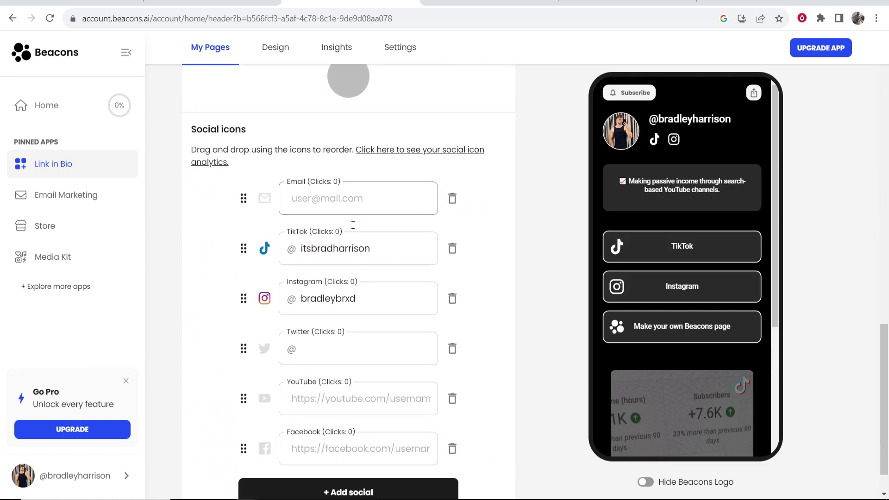
pyautogui.scroll(-3)
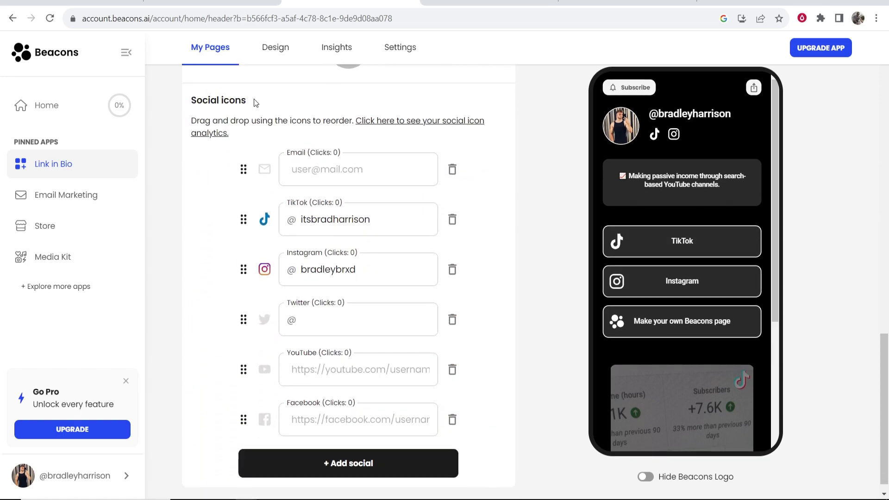
pyautogui.moveTo(722, 135)
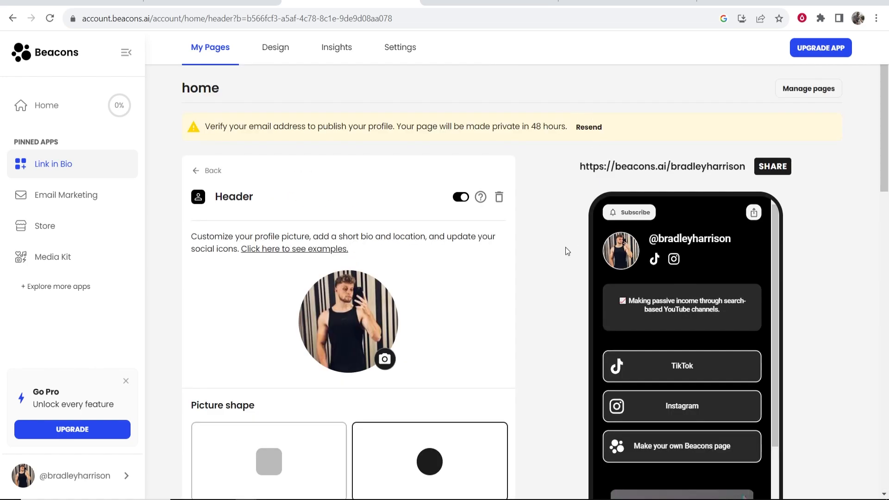
# Go back from the Header editor to the page's block list
pyautogui.click(208, 170)
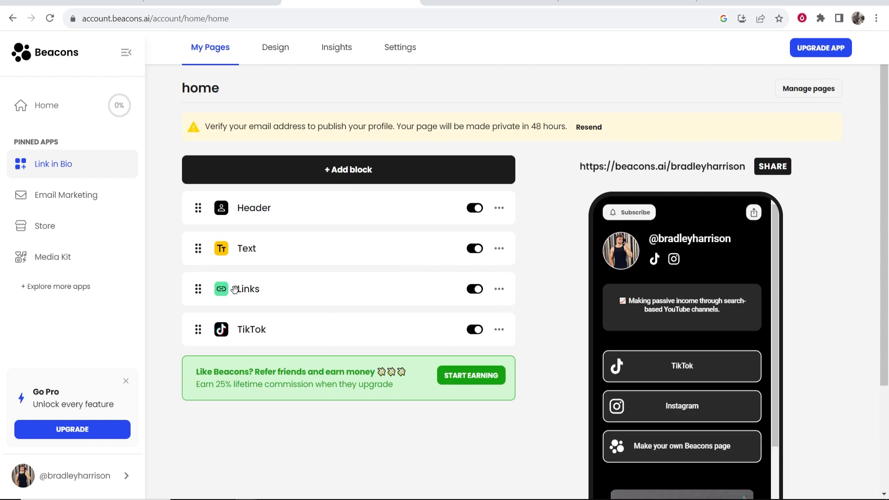
pyautogui.moveTo(221, 289)
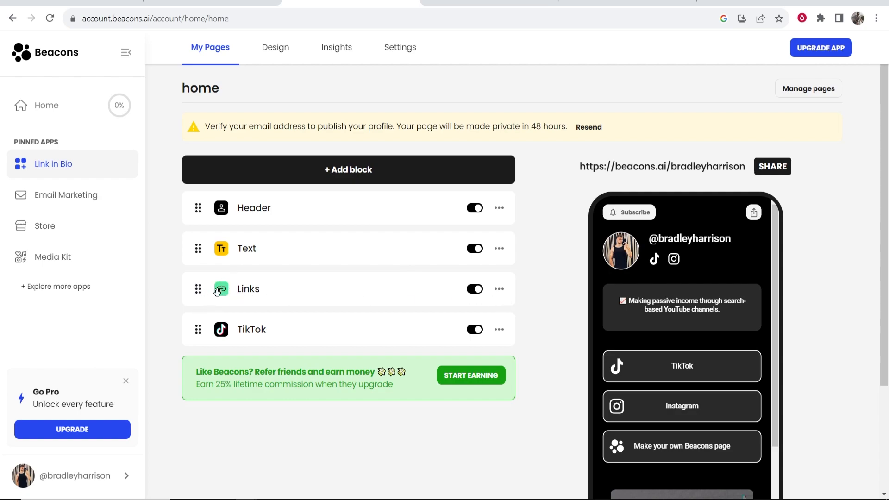
pyautogui.moveTo(270, 299)
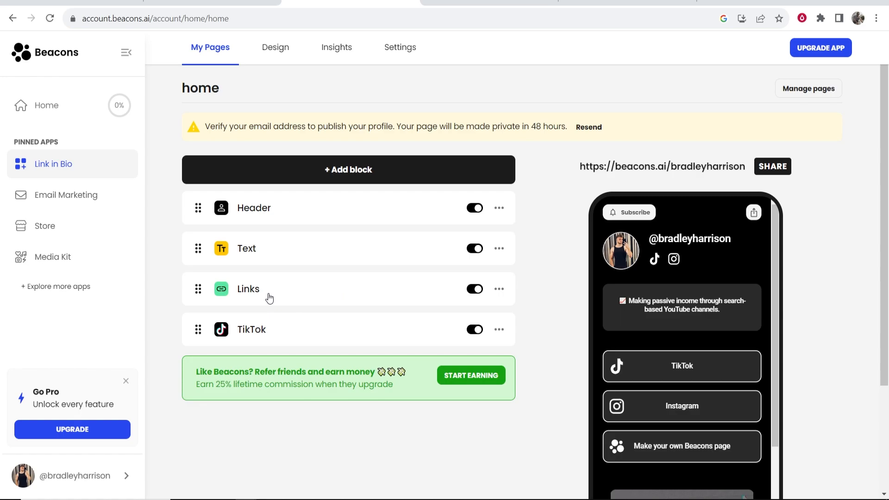
# Open the Links block and hide the 'Make your own Beacons page' link
pyautogui.click(248, 288)
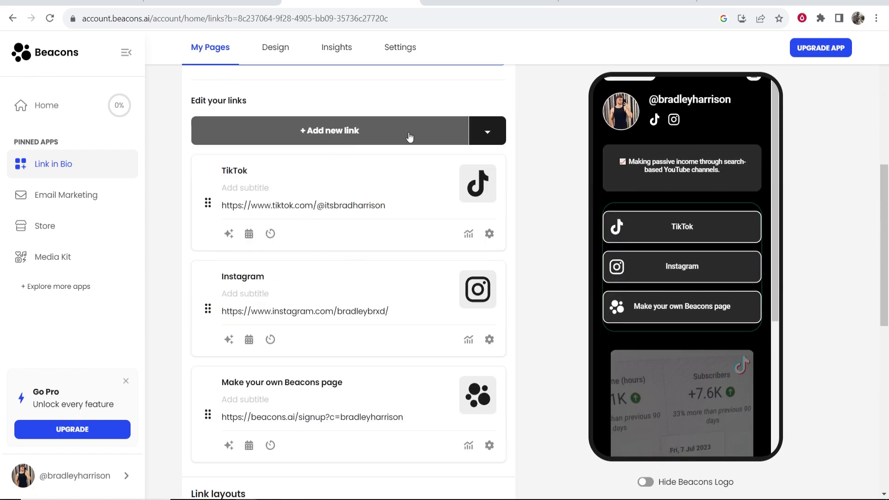
pyautogui.scroll(-3)
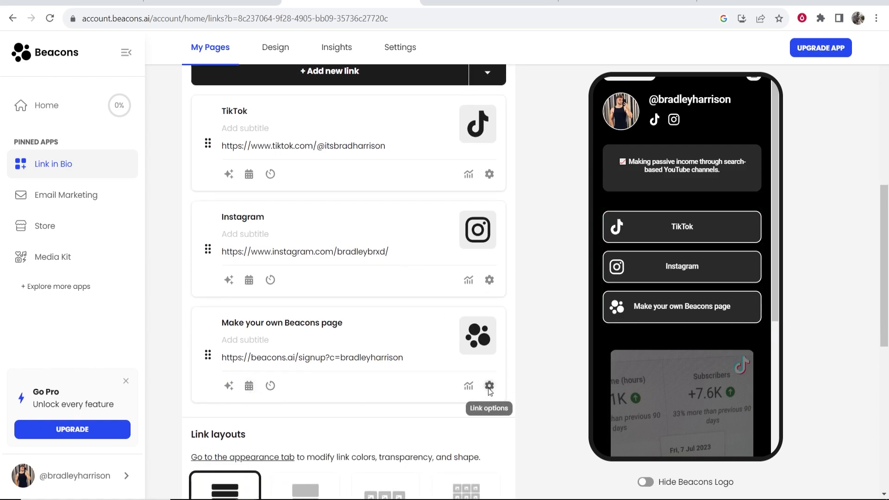
pyautogui.click(489, 386)
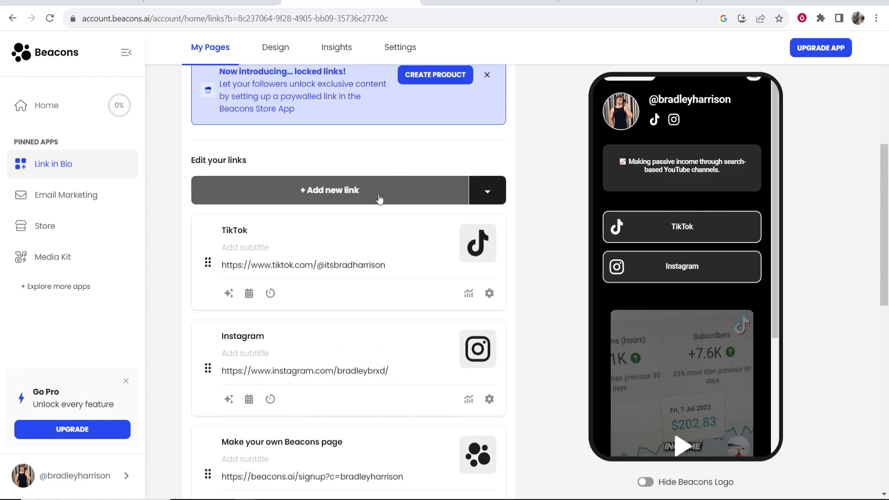
pyautogui.moveTo(343, 193)
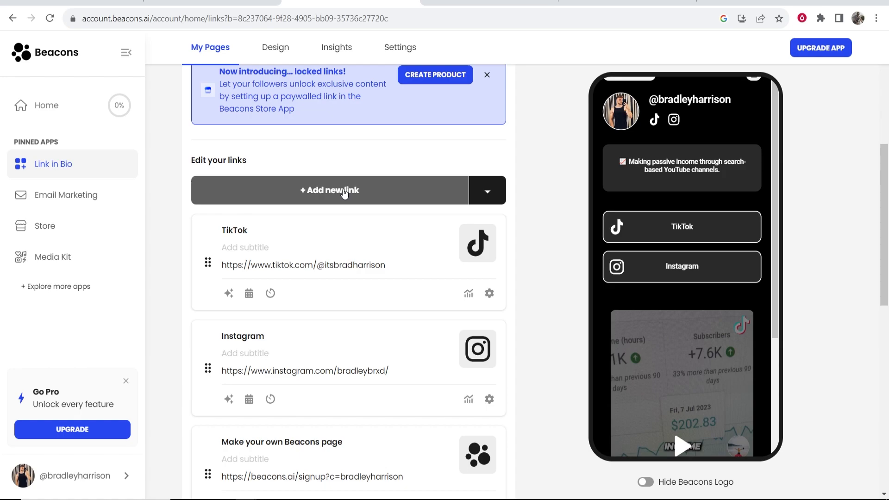
pyautogui.moveTo(363, 193)
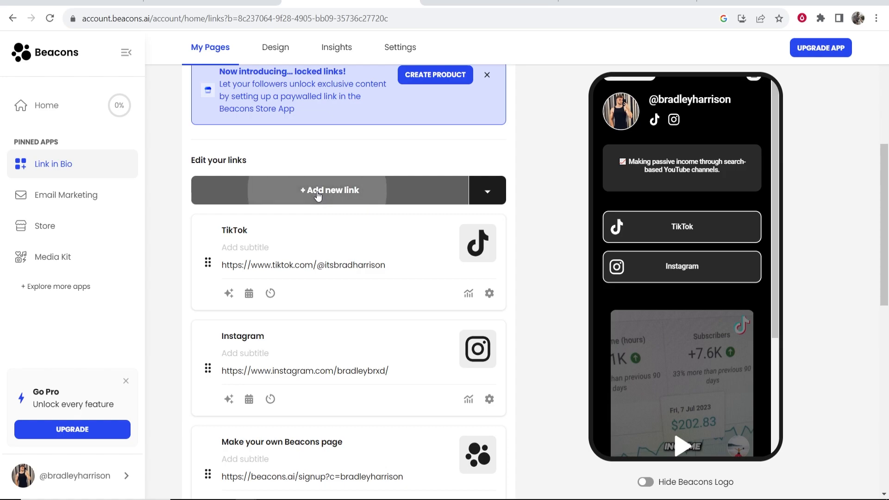
# Add a 'Sign up to my email list' link with a placeholder google.com URL above TikTok and Instagram
pyautogui.click(329, 190)
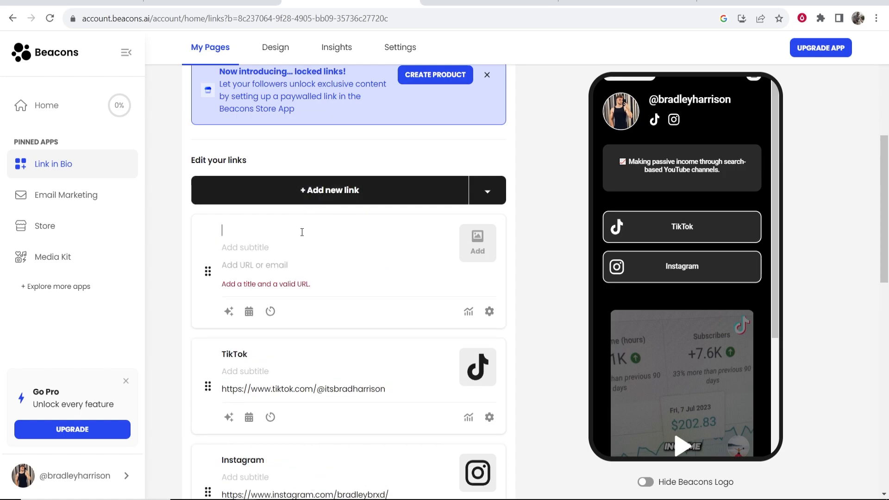
pyautogui.write('Sign up T')
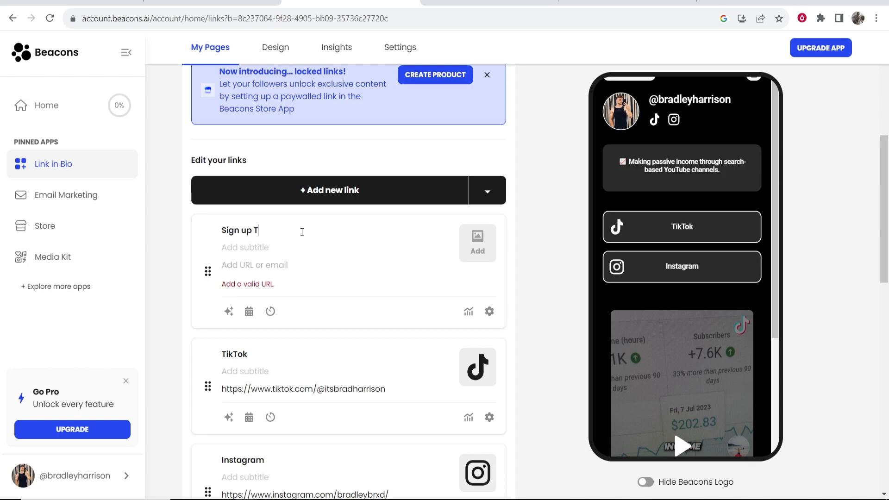
pyautogui.write('o my e')
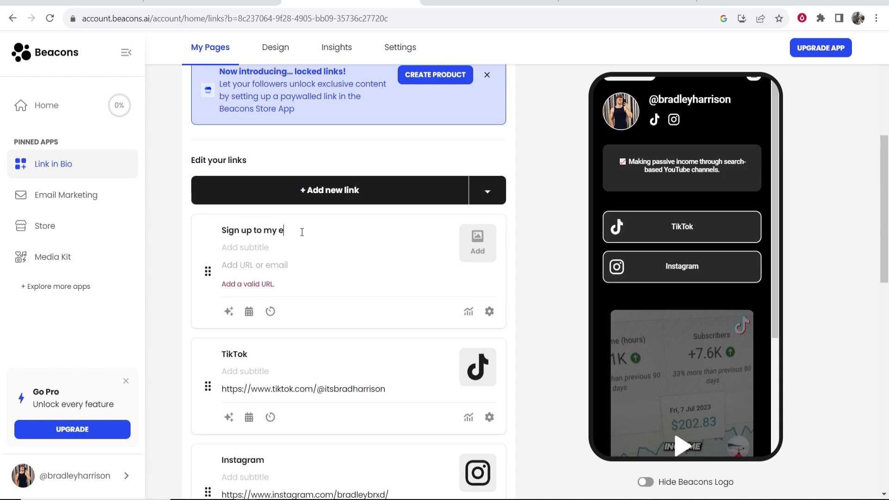
pyautogui.write('mail list')
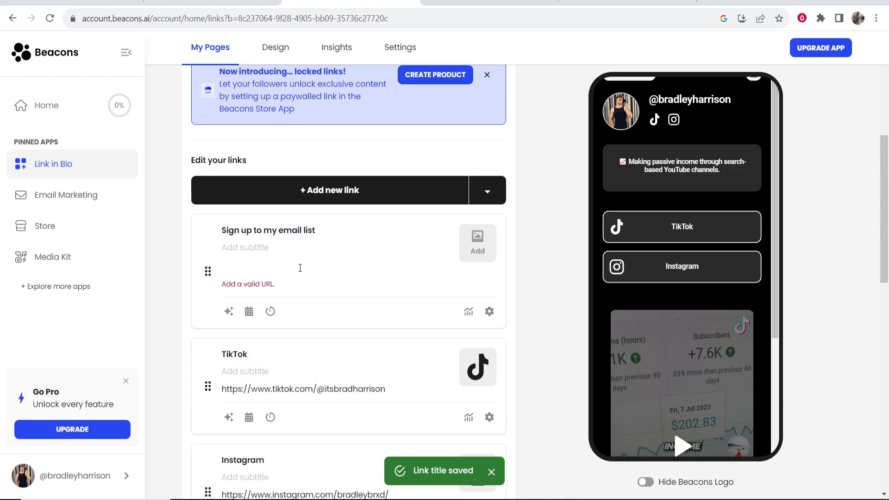
pyautogui.moveTo(290, 272)
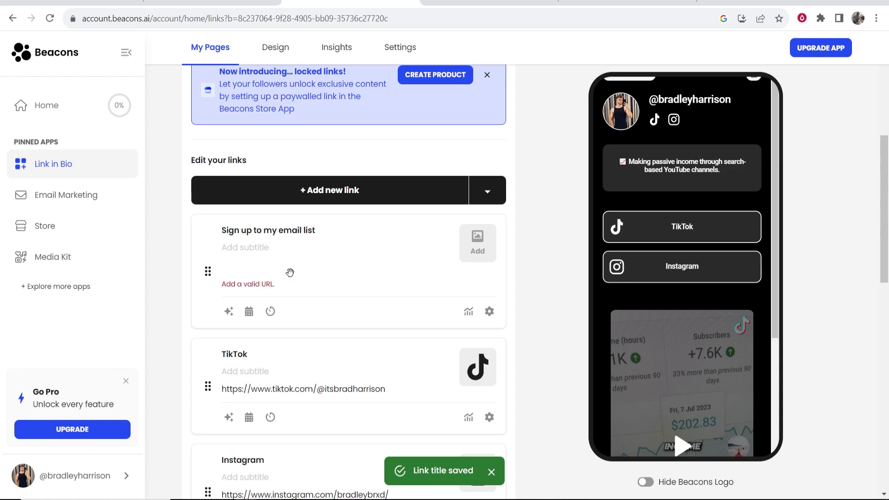
pyautogui.write('h')
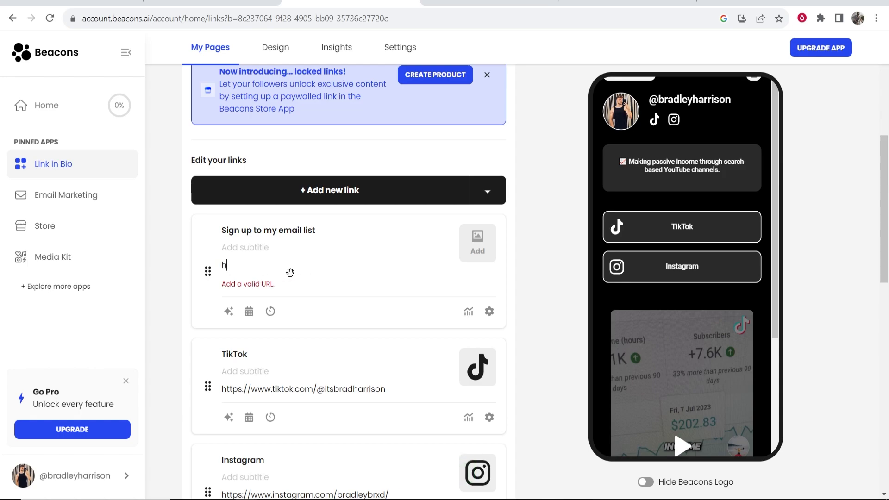
pyautogui.write('ttp:www')
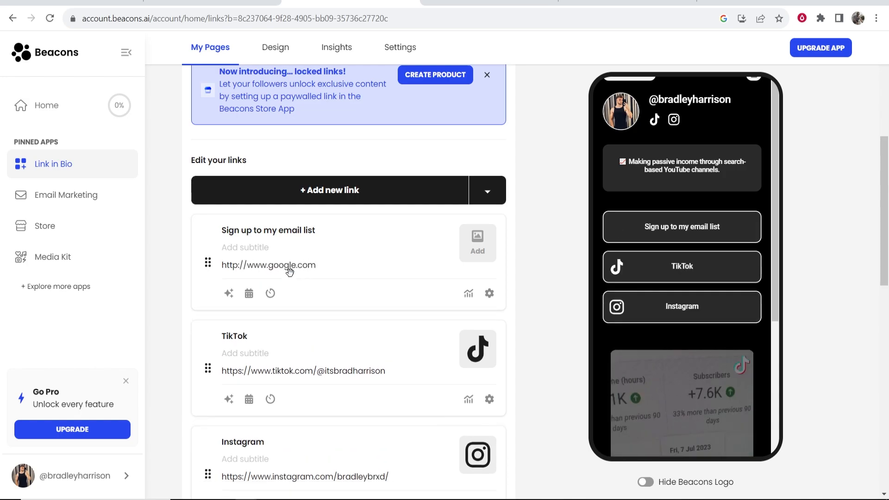
pyautogui.doubleClick(268, 265)
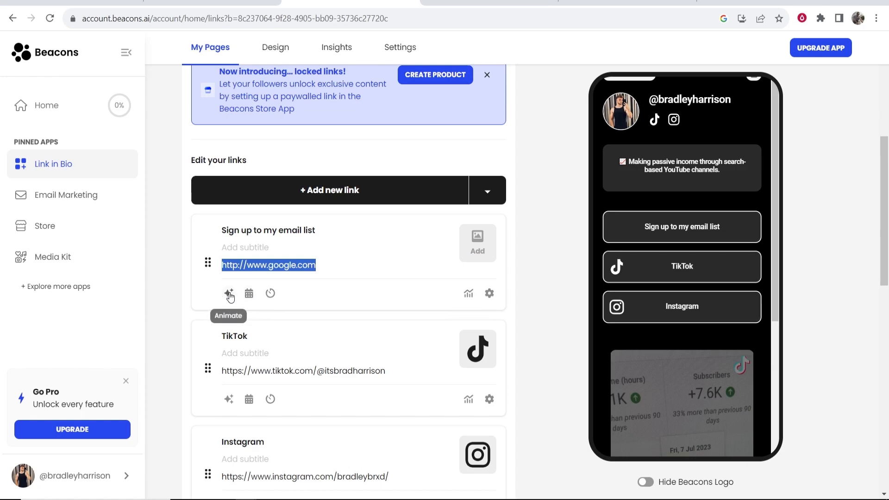
pyautogui.moveTo(248, 293)
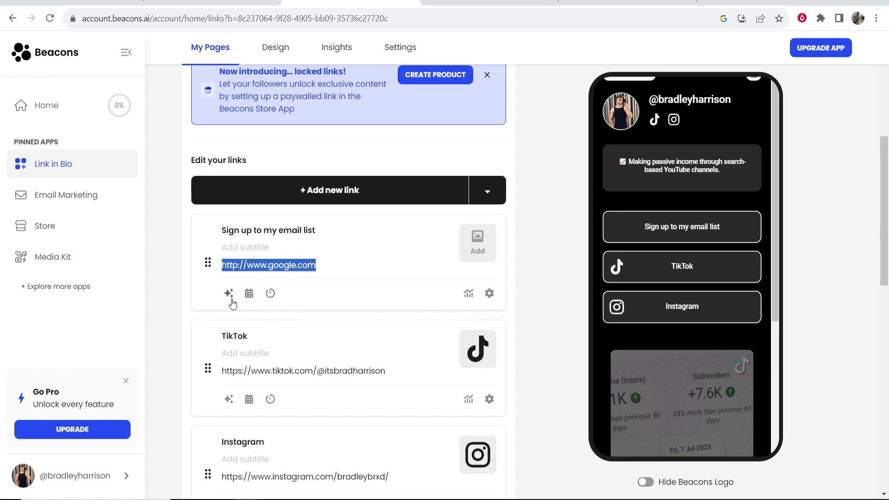
pyautogui.click(489, 293)
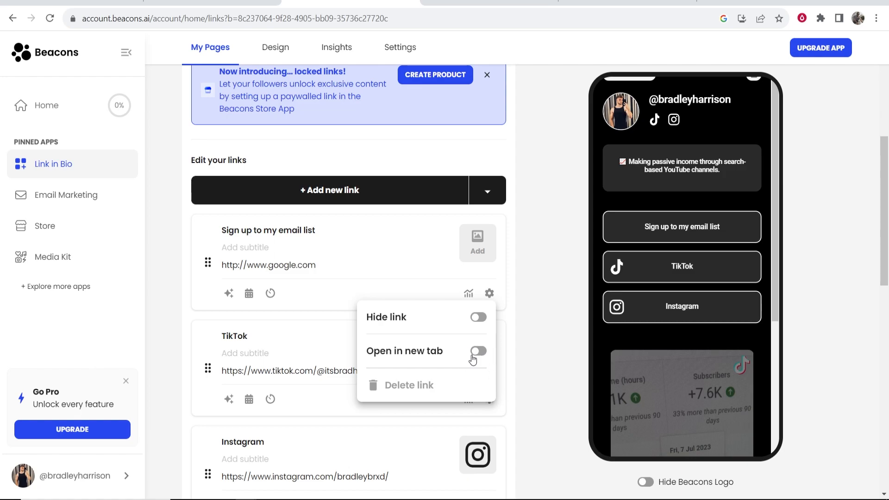
pyautogui.click(417, 266)
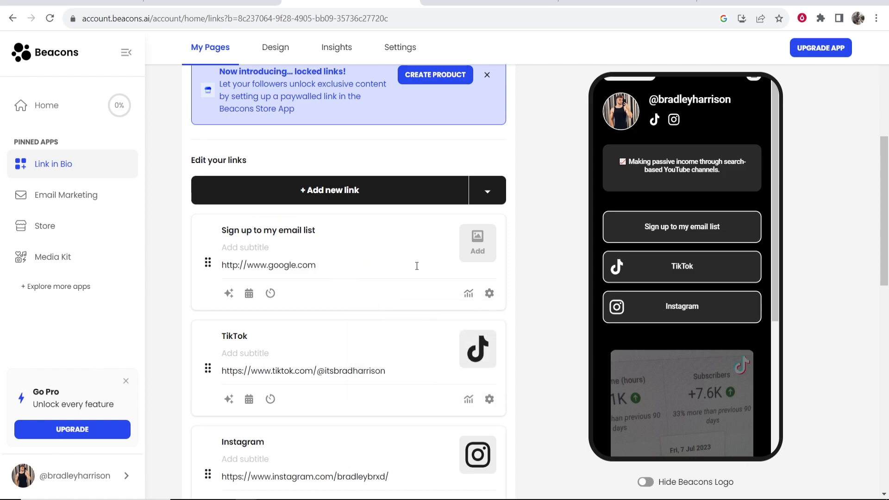
# Set the email link's thumbnail to the envelope icon from Social Icons
pyautogui.click(477, 242)
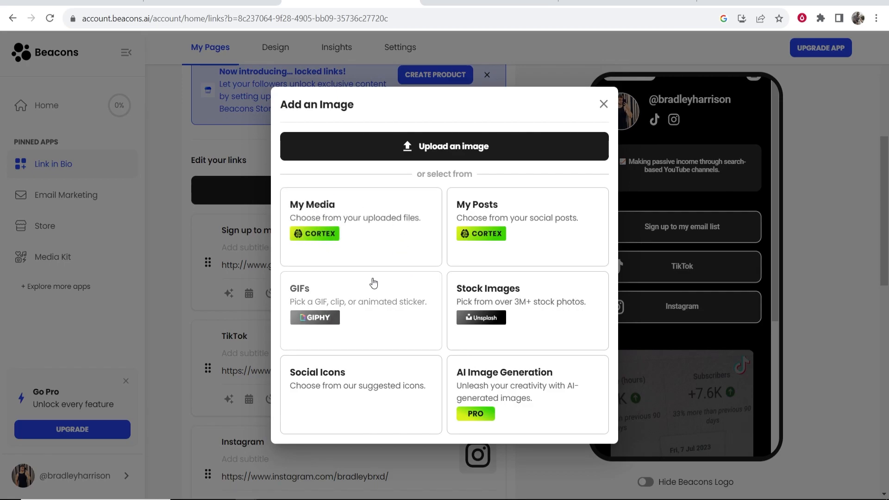
pyautogui.moveTo(367, 401)
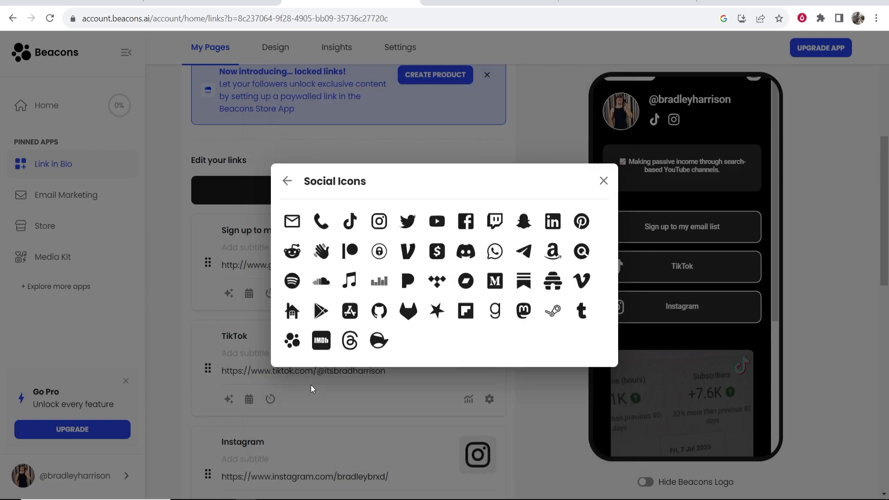
pyautogui.moveTo(291, 281)
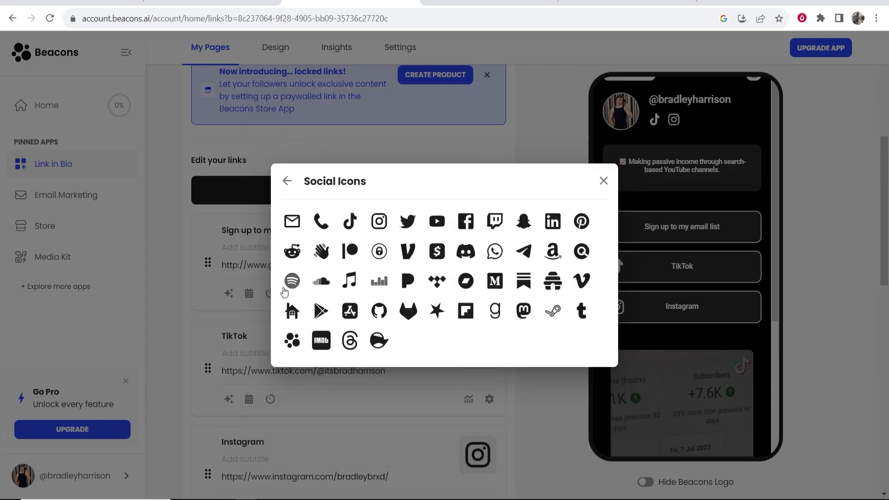
pyautogui.moveTo(523, 310)
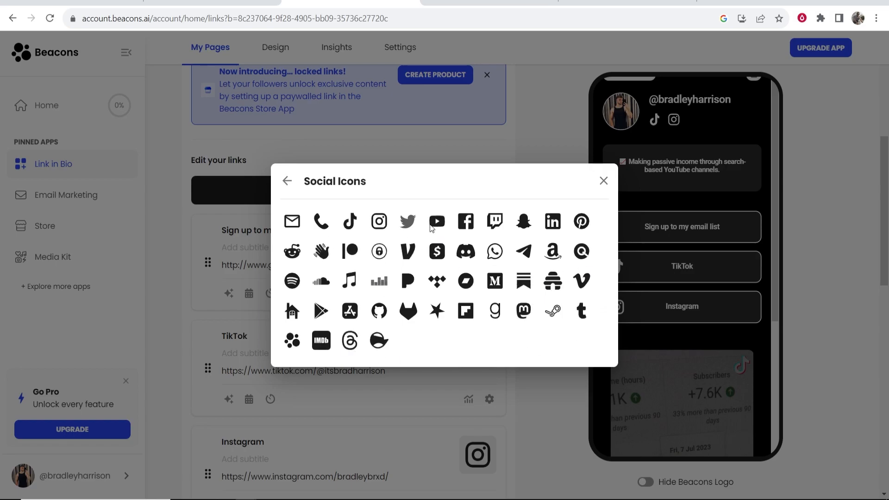
pyautogui.click(292, 221)
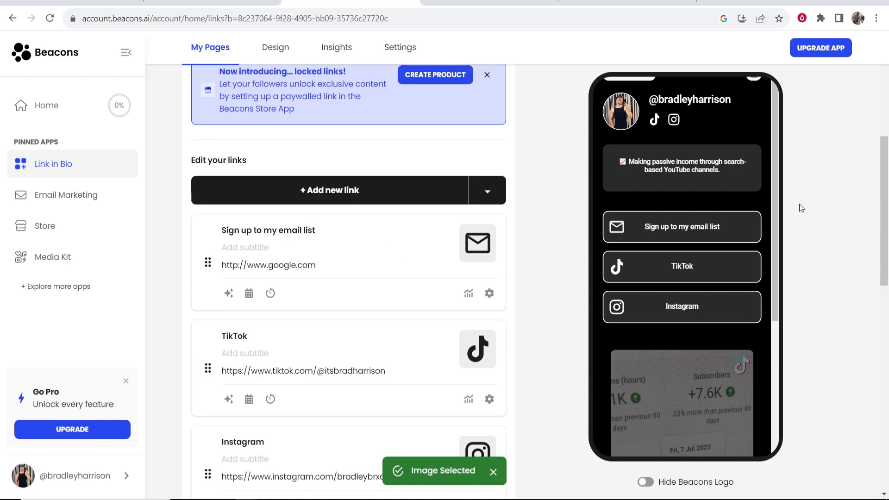
pyautogui.scroll(-3)
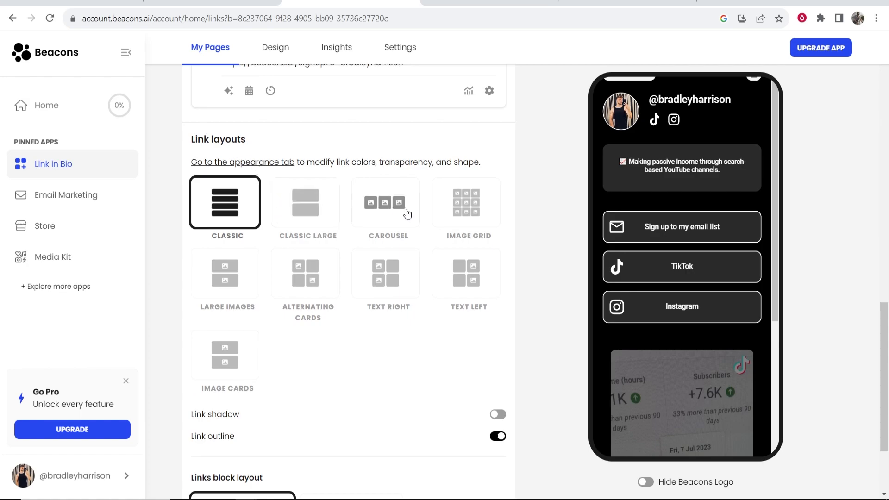
pyautogui.moveTo(466, 279)
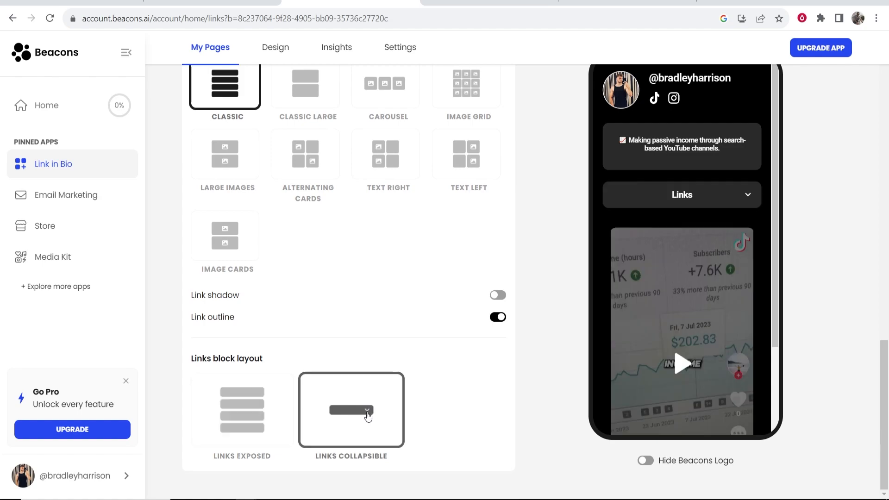
pyautogui.click(242, 410)
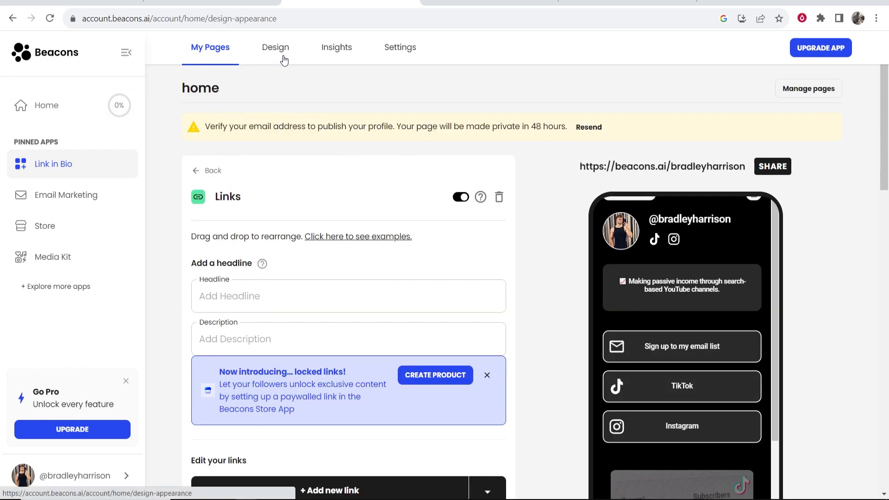
# Choose the Tech themes category in Design and apply the purple Refraction theme
pyautogui.click(275, 48)
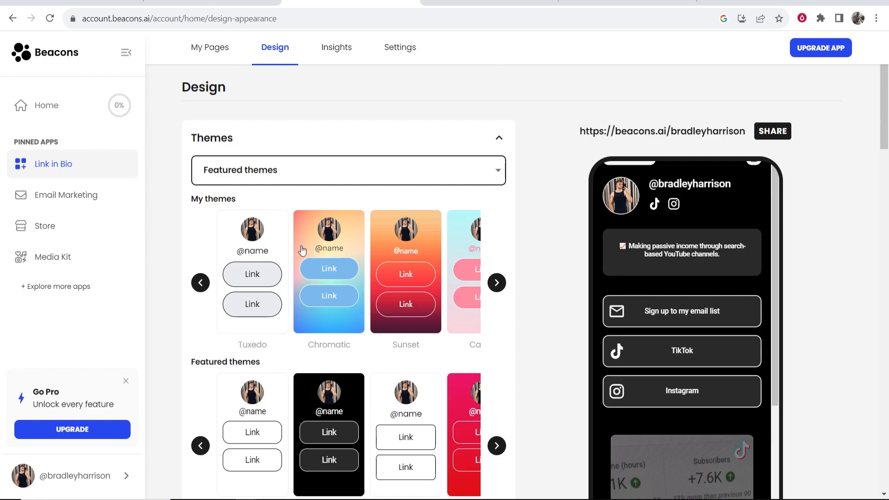
pyautogui.click(348, 170)
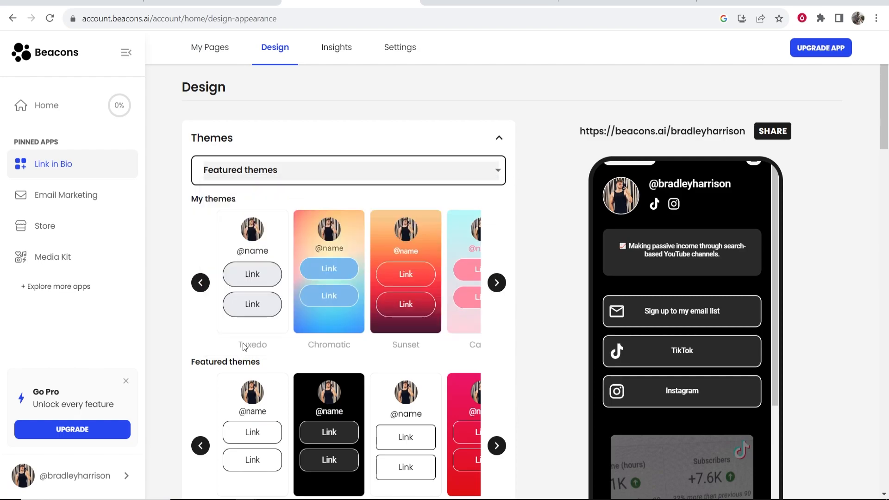
pyautogui.click(347, 170)
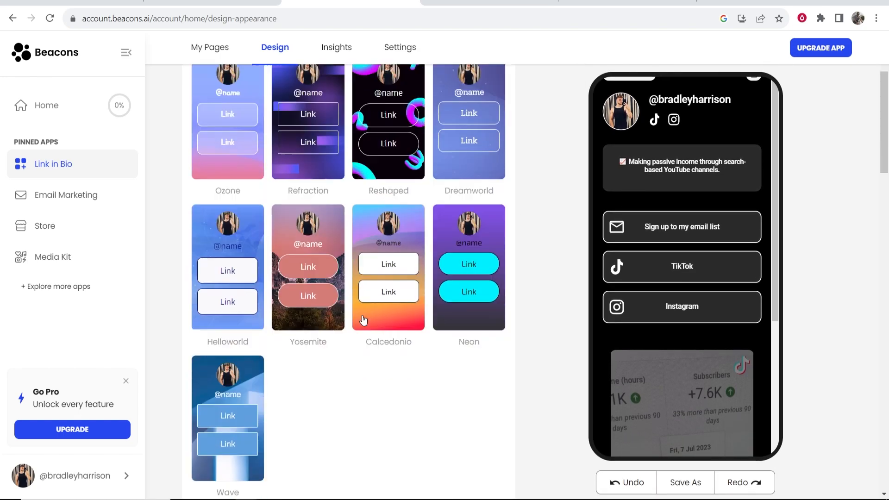
pyautogui.scroll(-3)
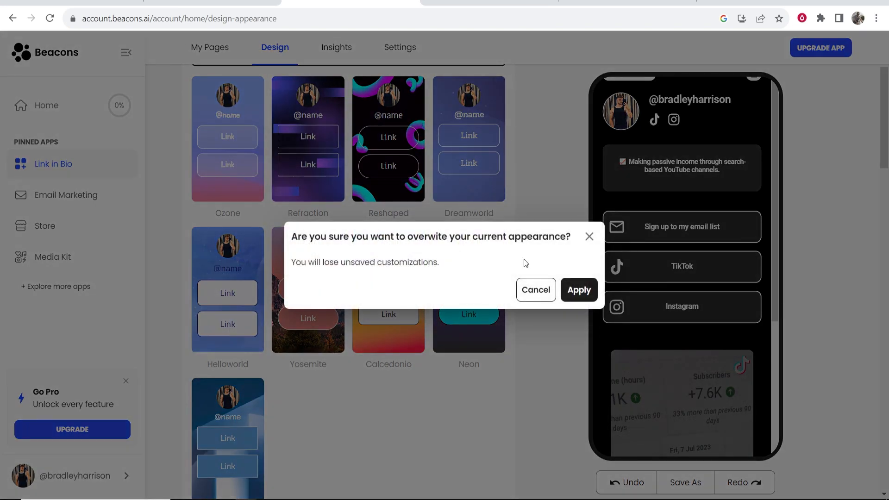
pyautogui.click(577, 290)
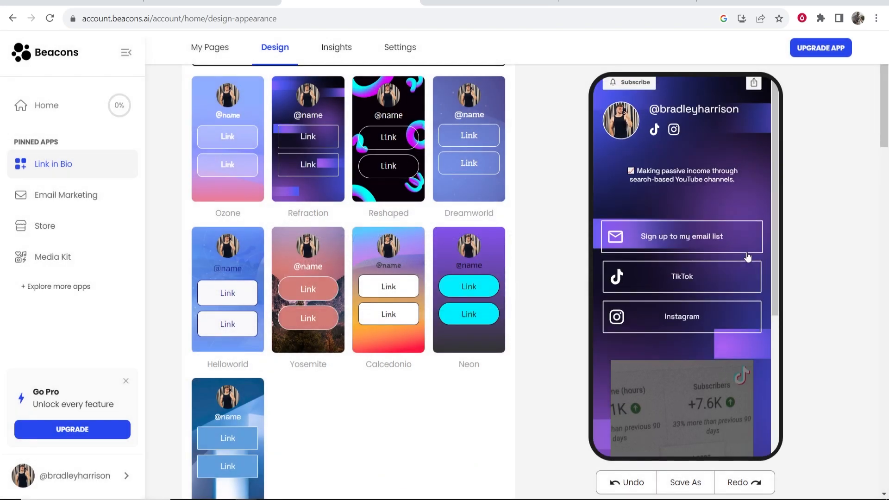
pyautogui.scroll(3)
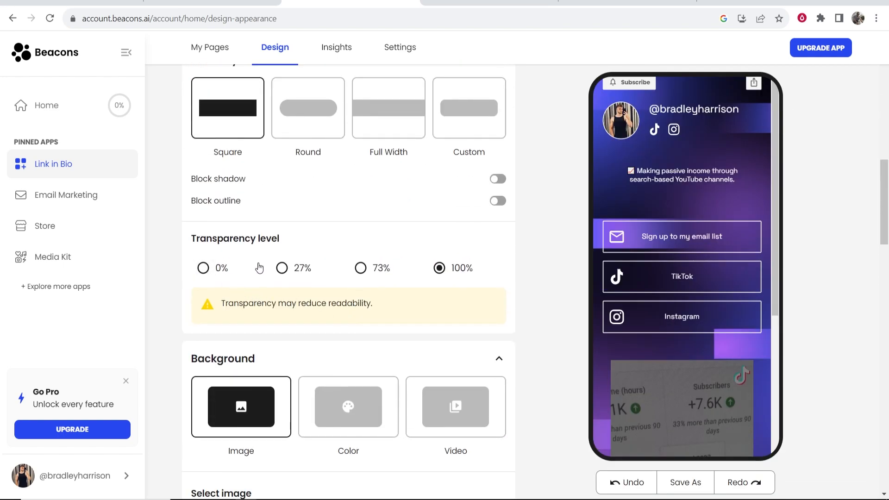
pyautogui.scroll(-3)
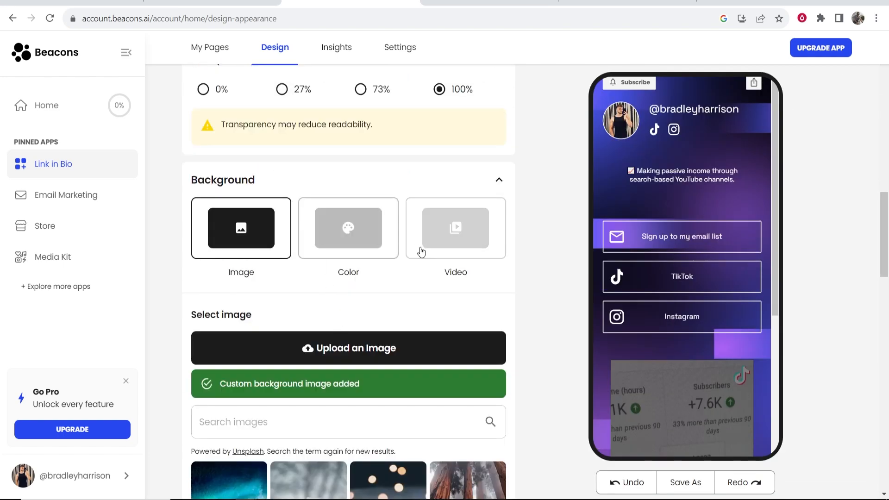
pyautogui.moveTo(526, 220)
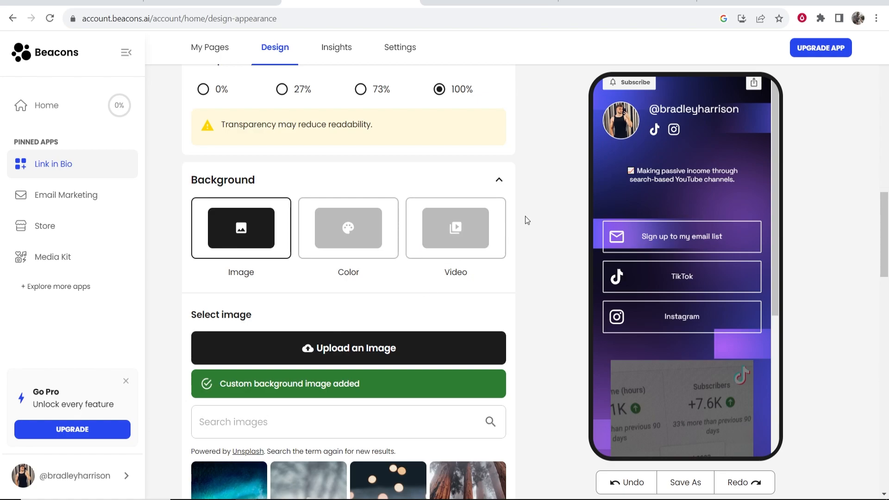
pyautogui.scroll(-3)
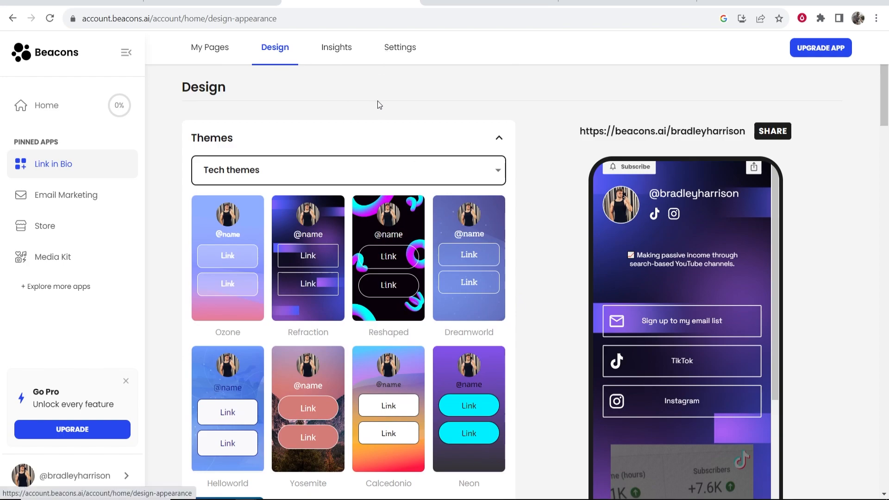
pyautogui.moveTo(261, 144)
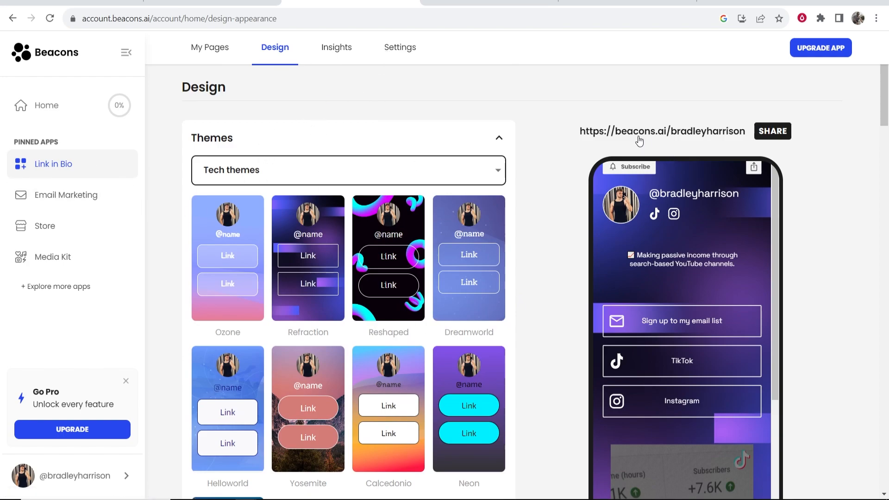
pyautogui.moveTo(565, 133)
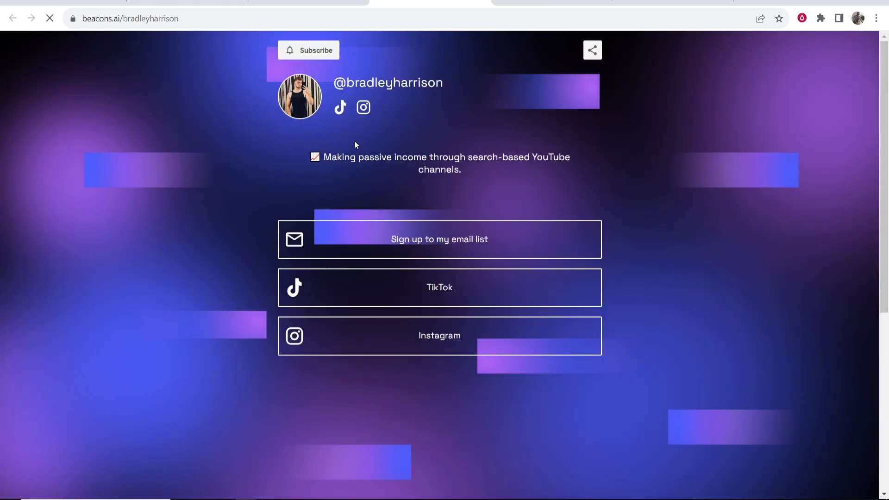
pyautogui.moveTo(470, 178)
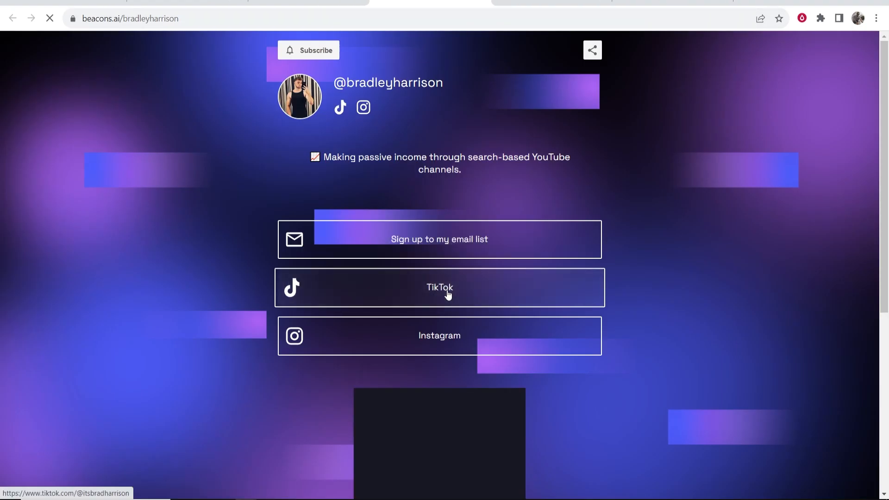
# Test the TikTok button on the live beacons.ai/bradleyharrison page, then scroll down
pyautogui.click(439, 287)
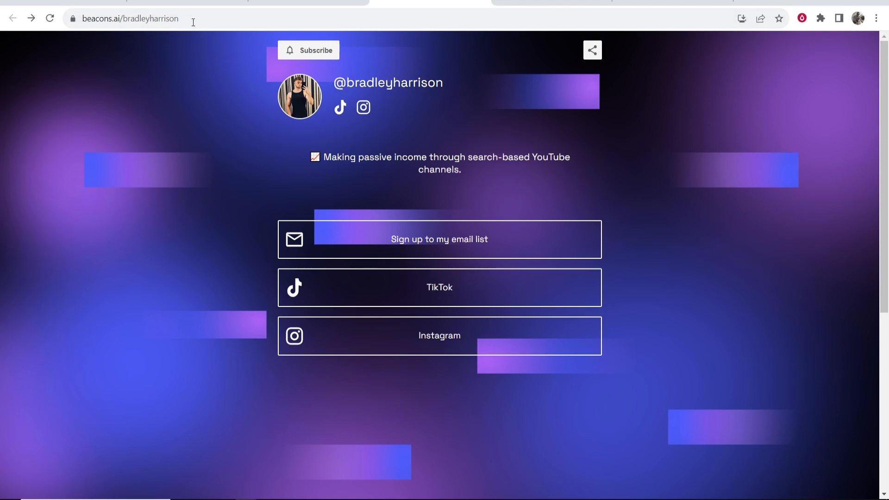
pyautogui.moveTo(247, 139)
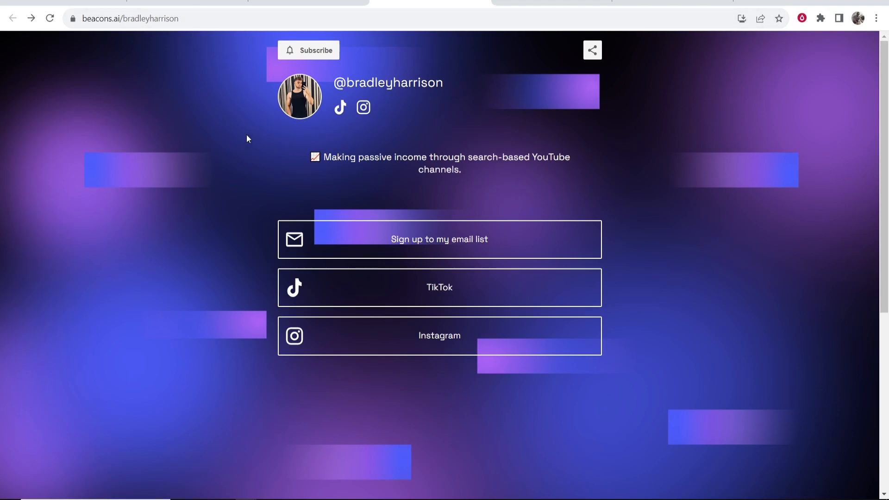
pyautogui.moveTo(342, 207)
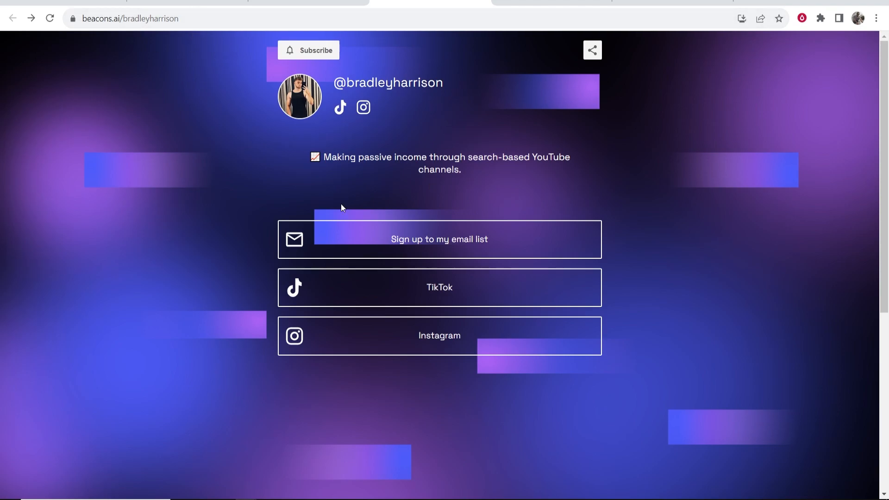
pyautogui.moveTo(479, 325)
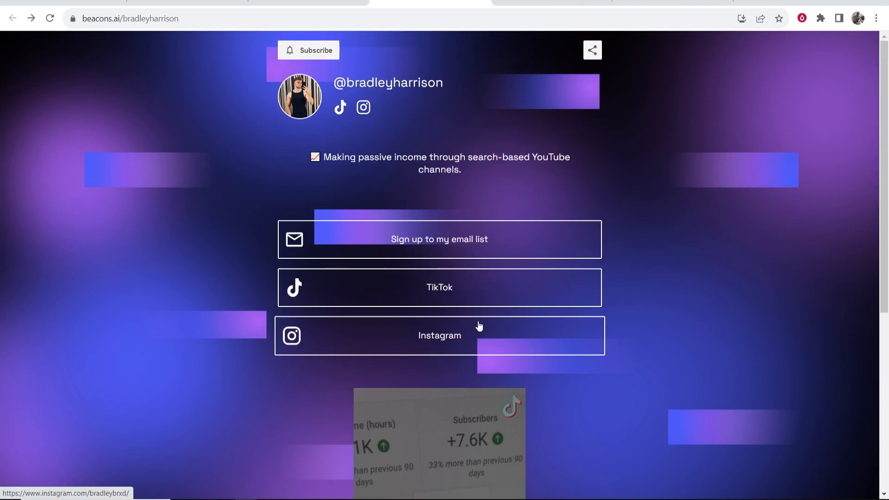
pyautogui.scroll(-3)
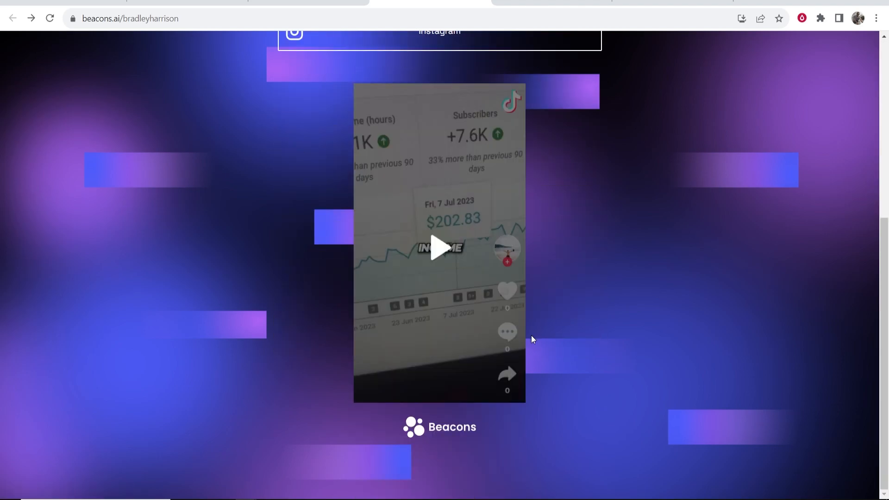